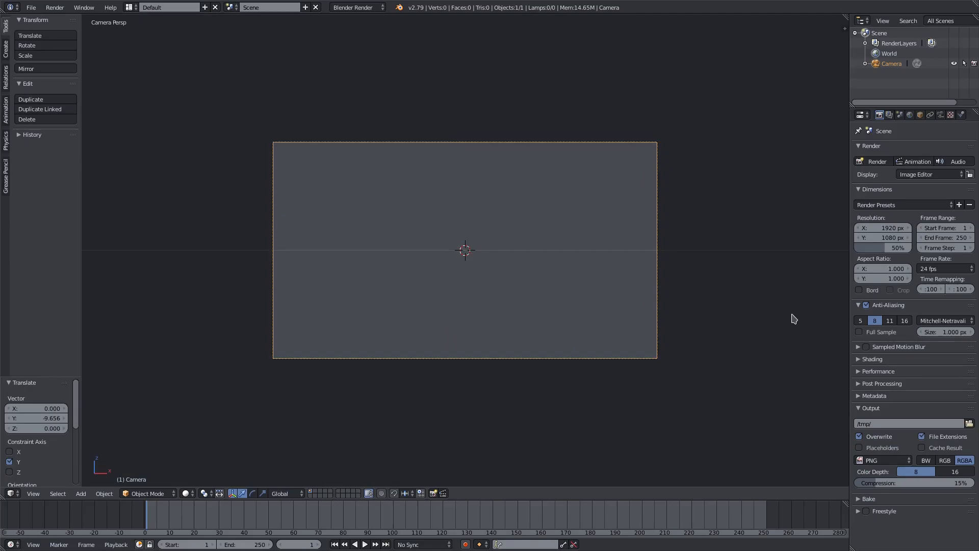
mouse_move(683, 348)
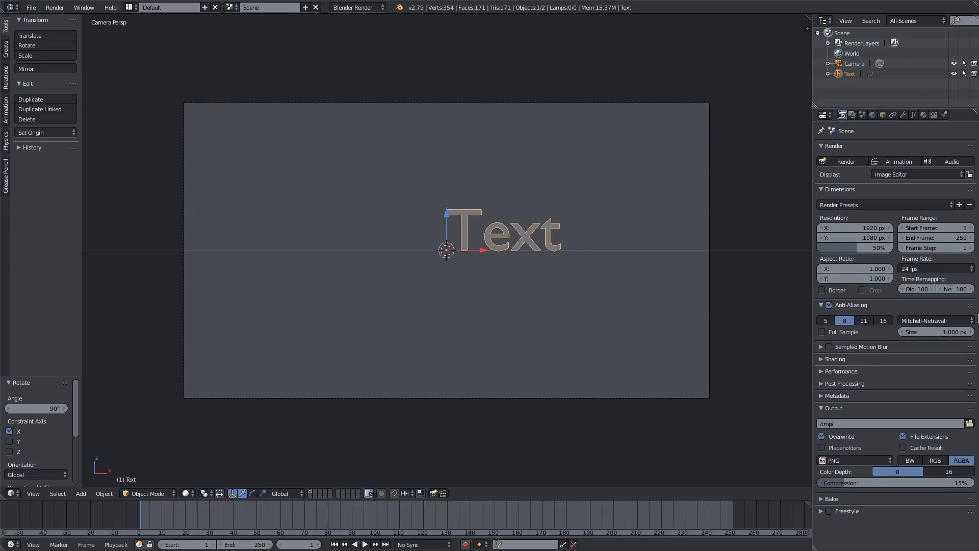
Extrude the text, set Center alignment and load the CarbonBl-Regular font
click(912, 114)
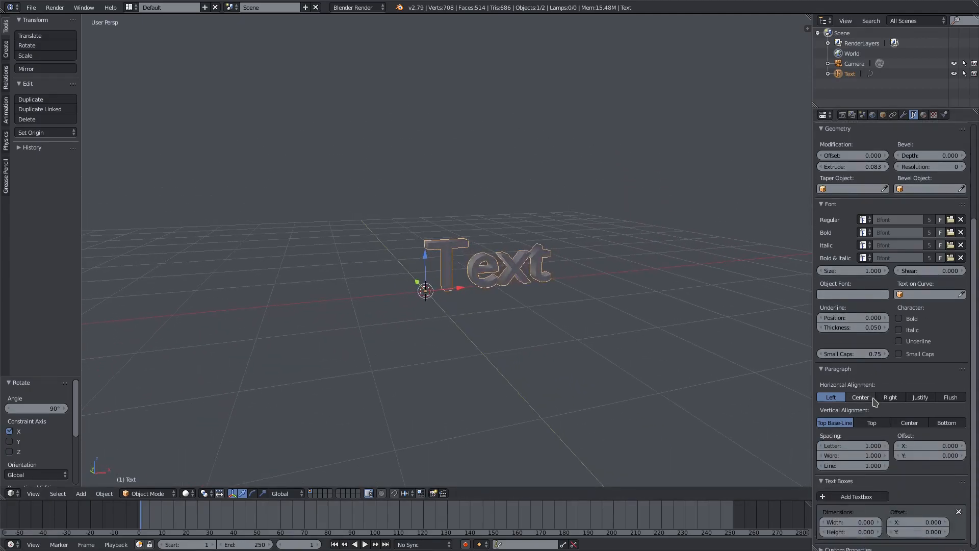
click(860, 397)
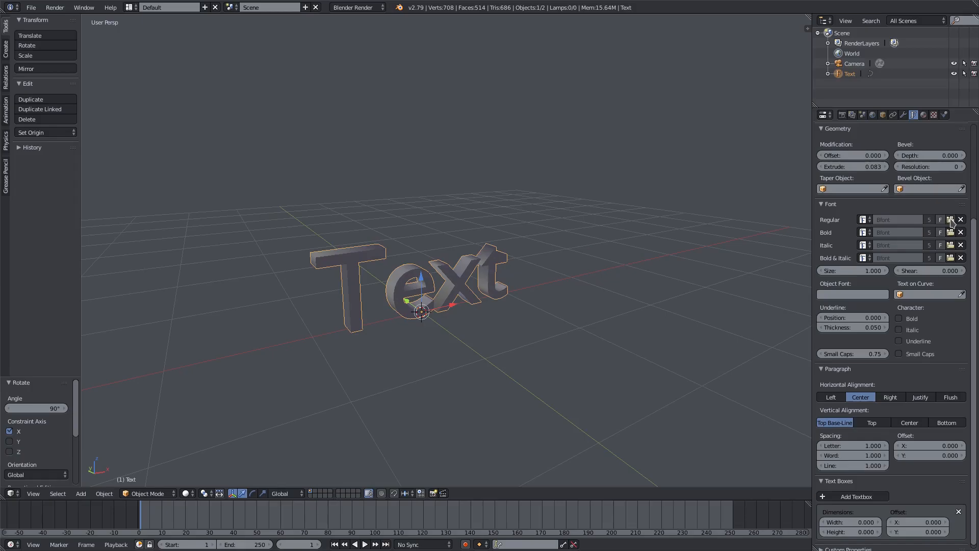
click(949, 220)
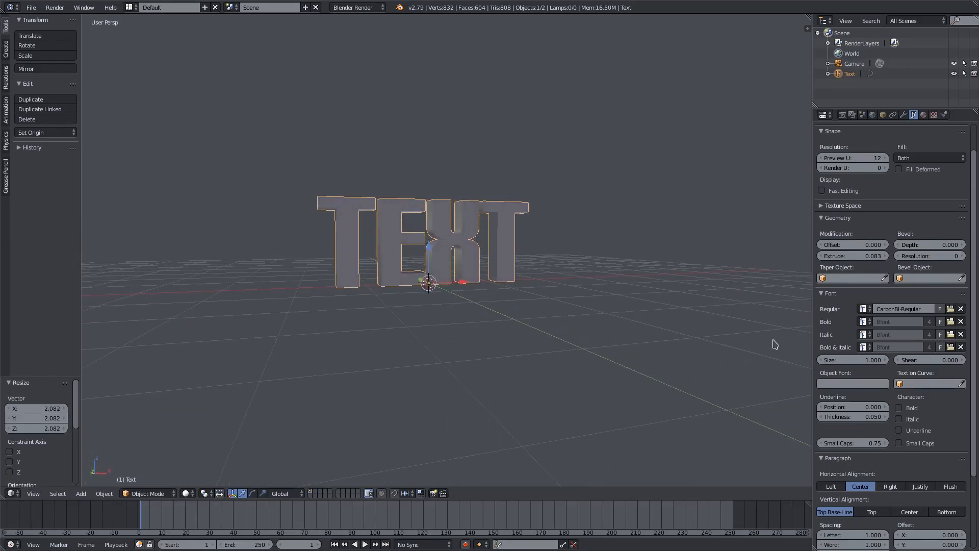
Cut Extrude down to 0.001 so the text is nearly flat, then move to Modifiers
scroll(down, 3)
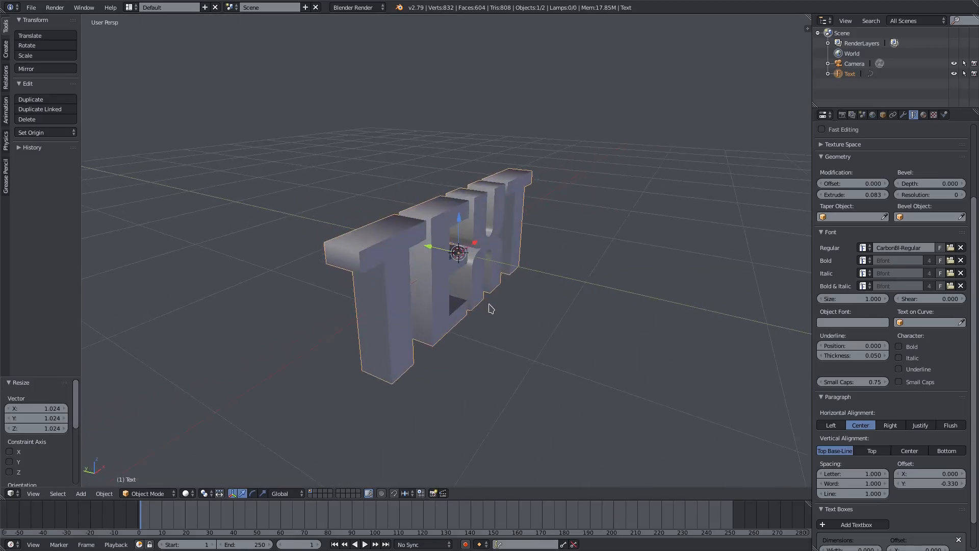
click(852, 194)
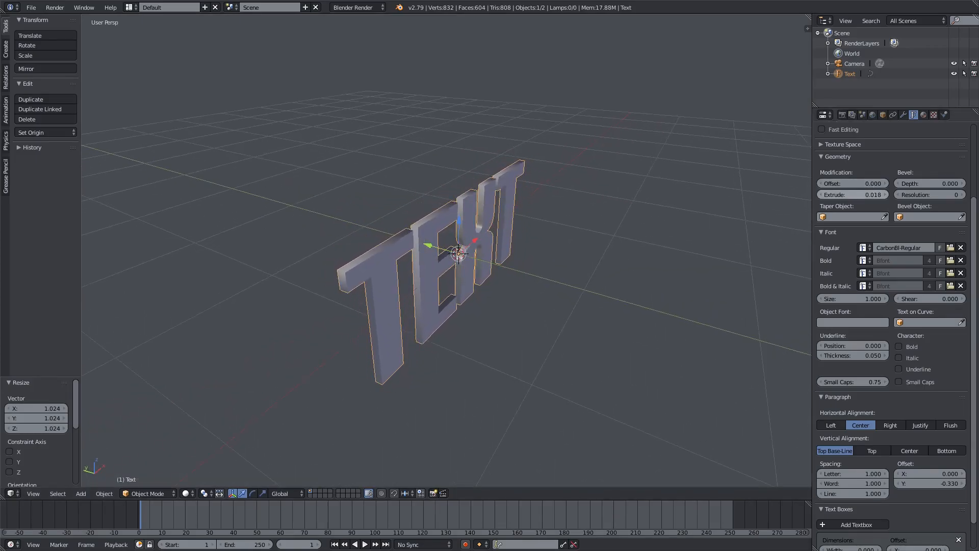
click(852, 194)
text(0.001)
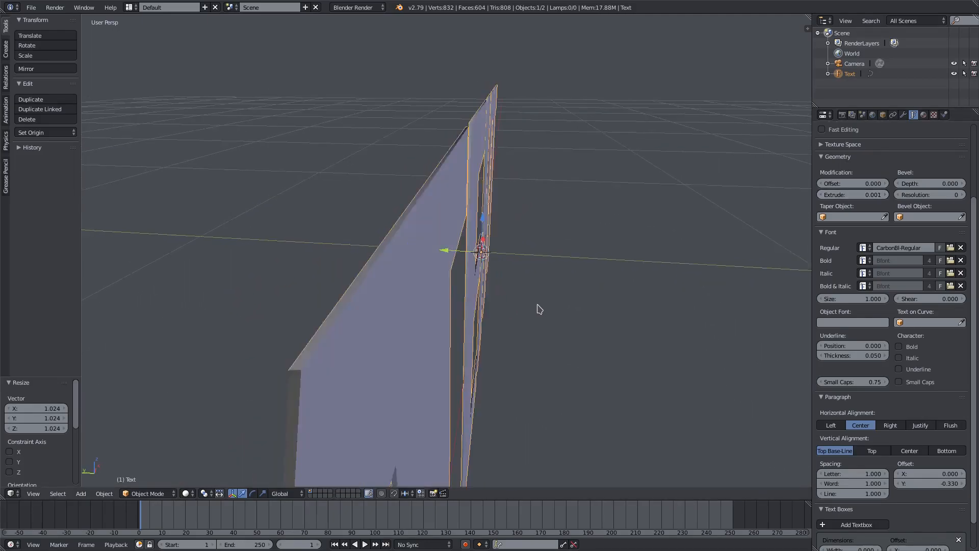
click(852, 194)
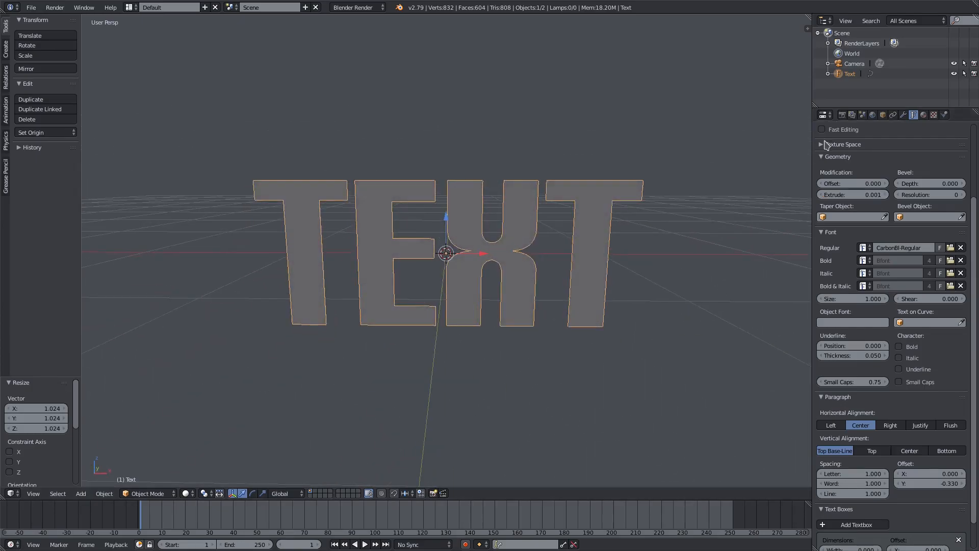
click(903, 115)
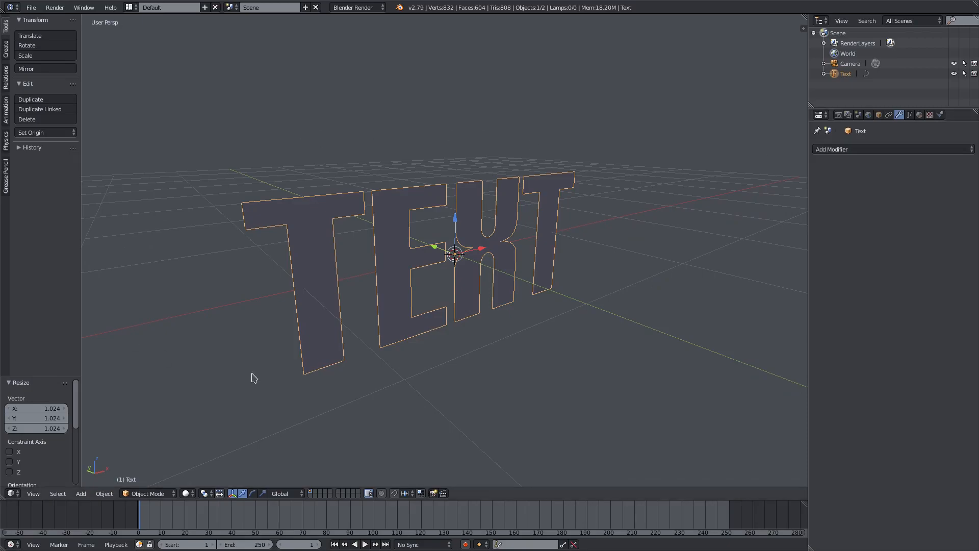
mouse_move(655, 269)
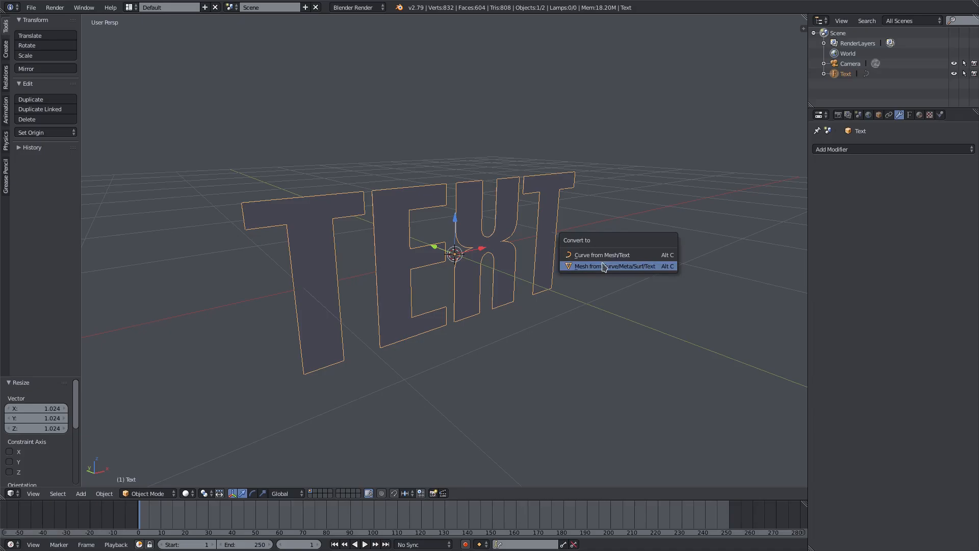
Convert the text to a mesh (Alt+C) and add a Smooth modifier with Factor 0.000
click(614, 265)
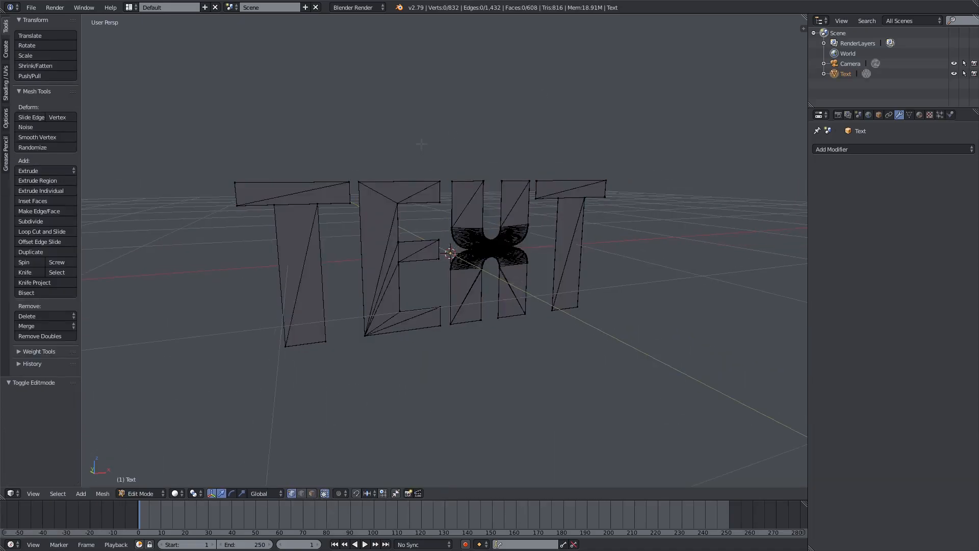
click(139, 493)
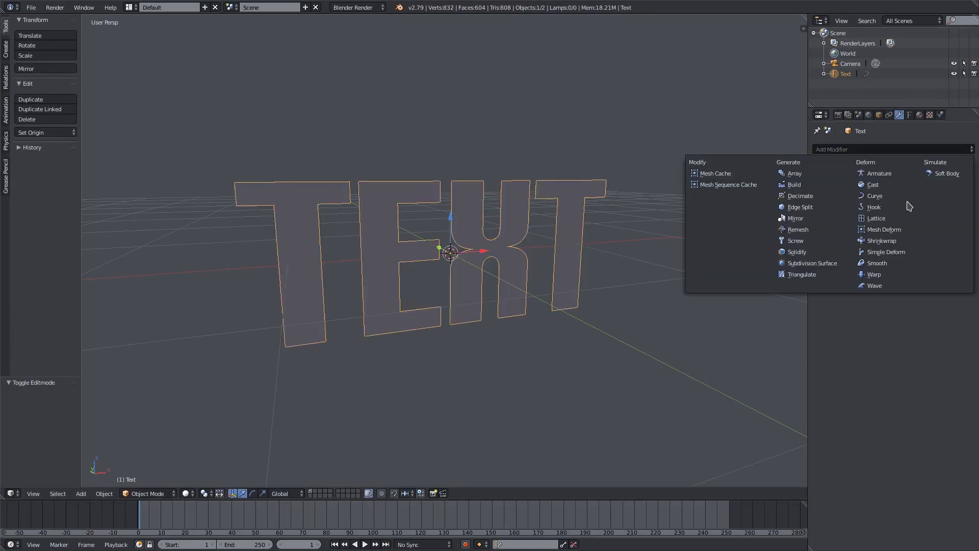
click(876, 262)
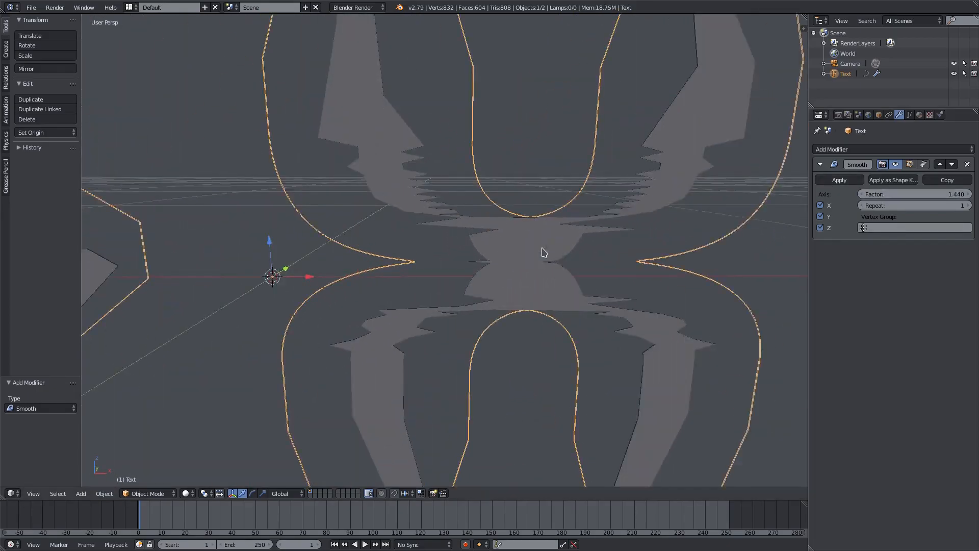
scroll(down, 3)
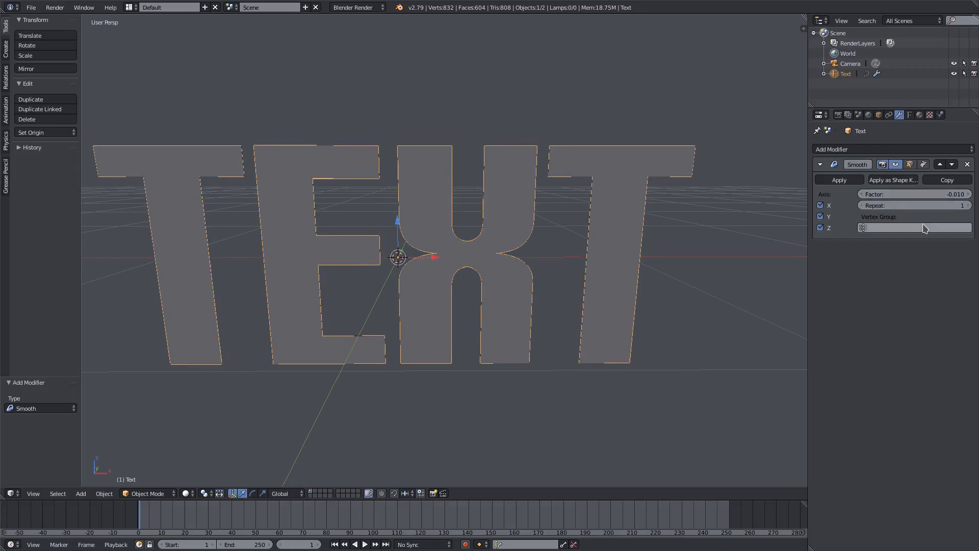
click(915, 193)
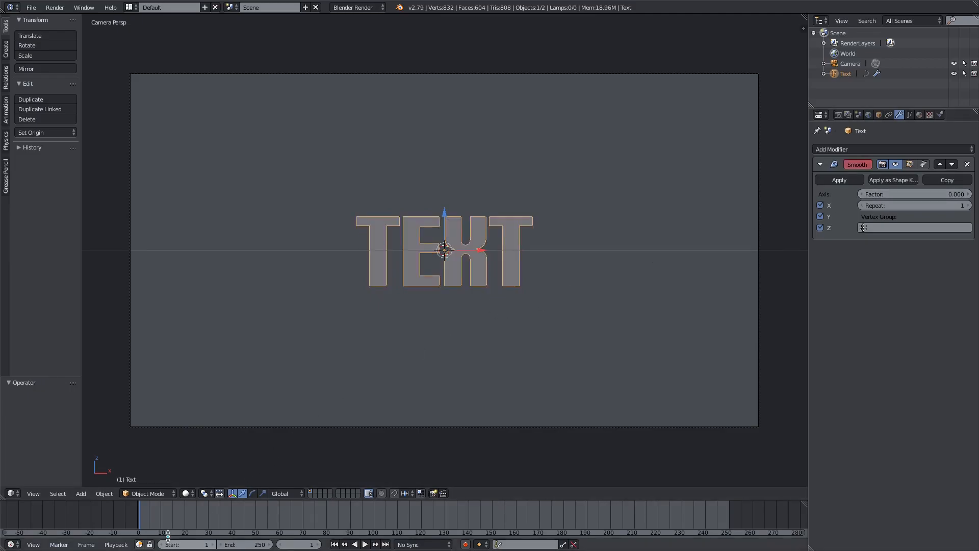
Set the timeline range to frames 0–80 and keyframe Smooth Factor 0 at 80, 1.990 at 0
click(364, 543)
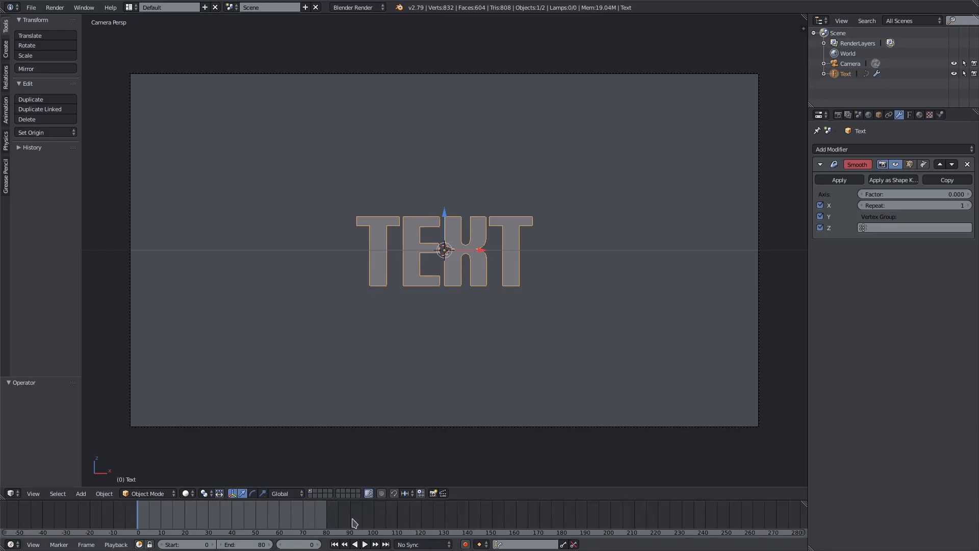
mouse_move(799, 344)
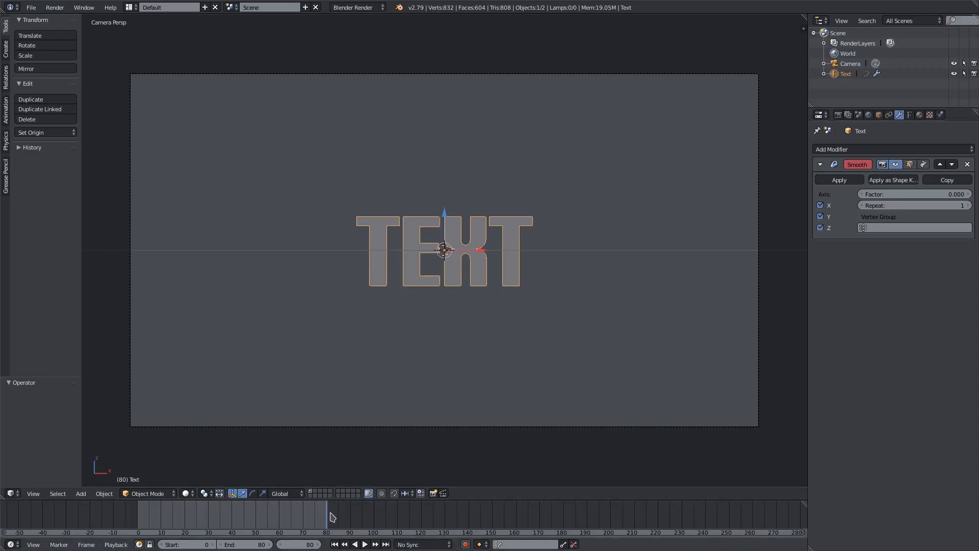
mouse_move(671, 496)
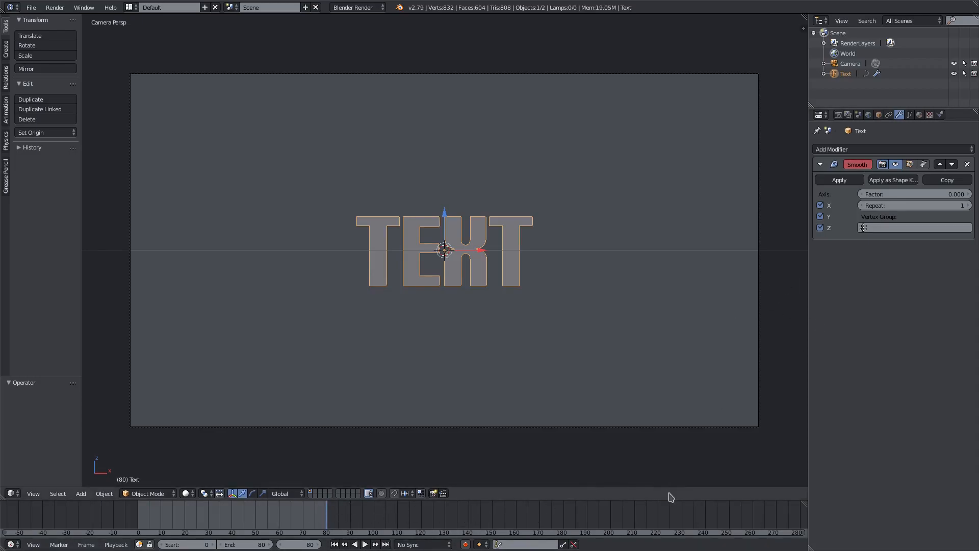
mouse_move(921, 200)
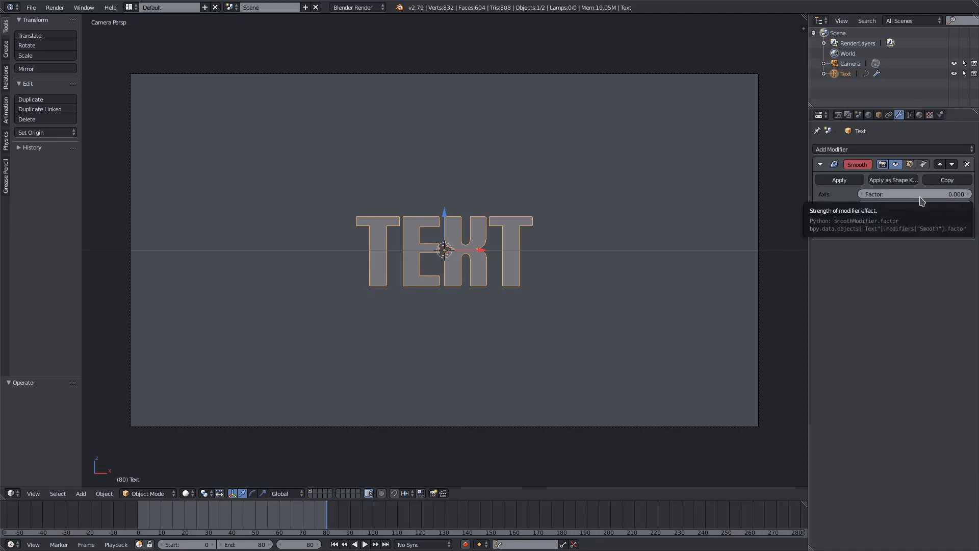
mouse_move(918, 199)
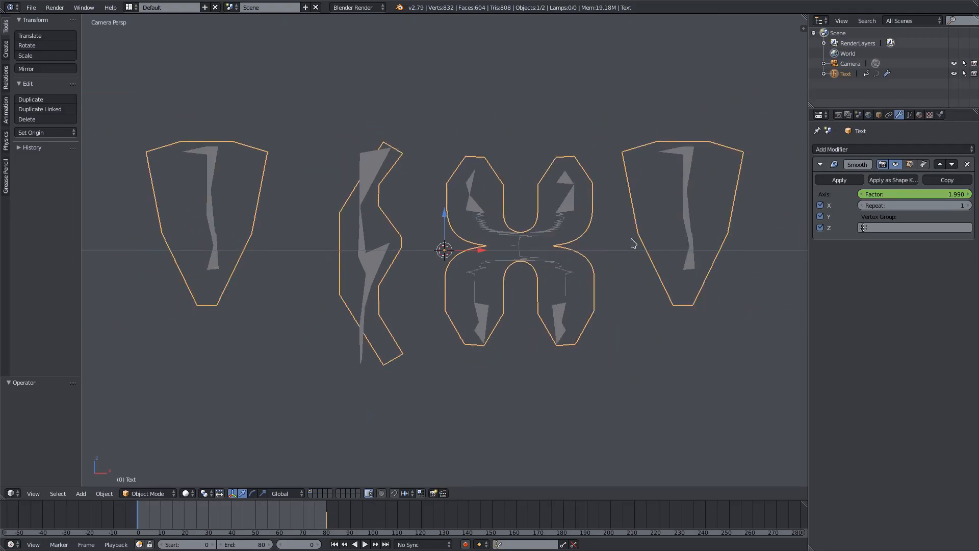
mouse_move(912, 194)
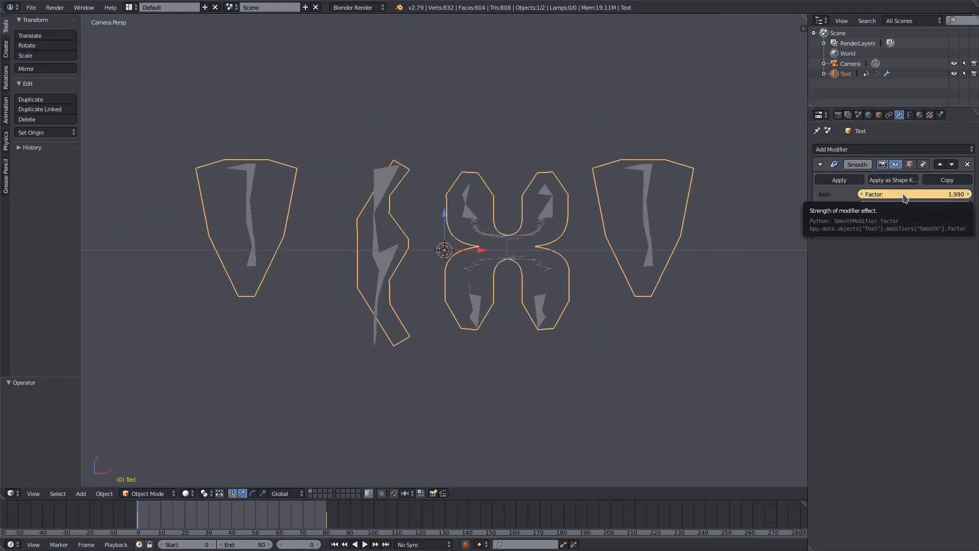
click(851, 63)
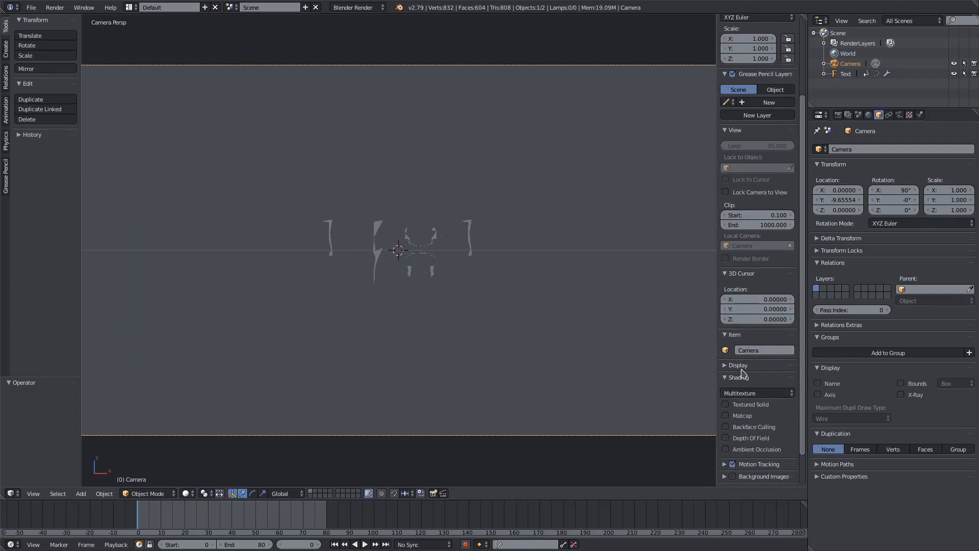
Play and stop the timeline to watch the warped letters settle into clean text
click(738, 365)
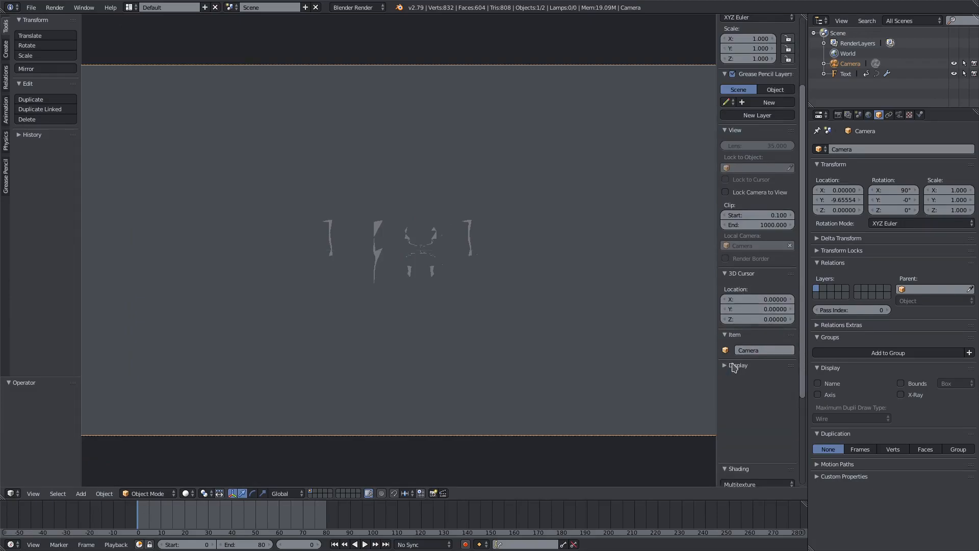
click(738, 365)
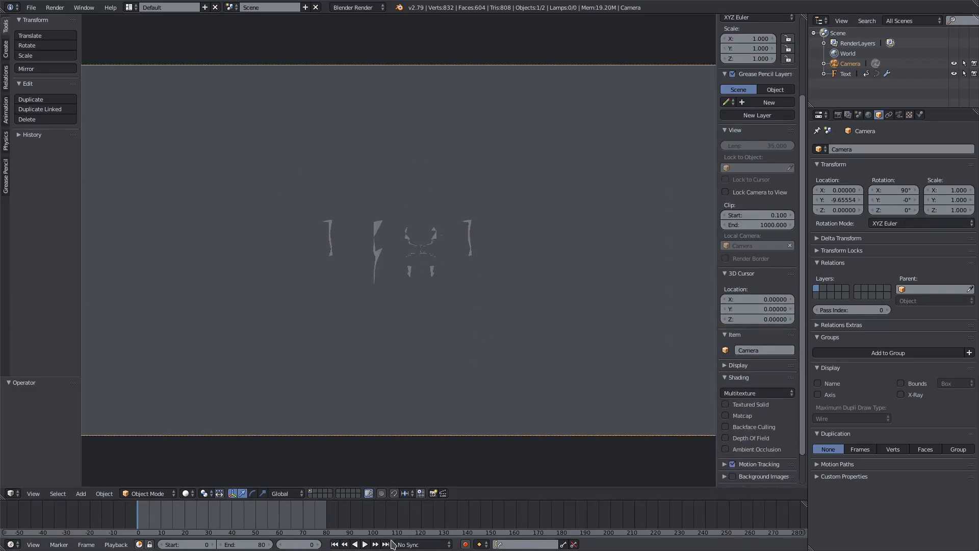
click(364, 544)
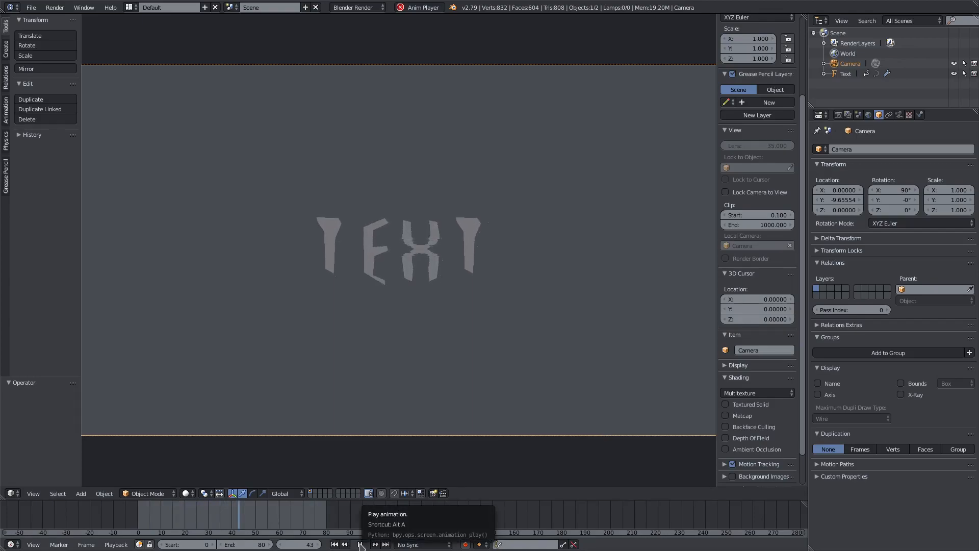
click(358, 543)
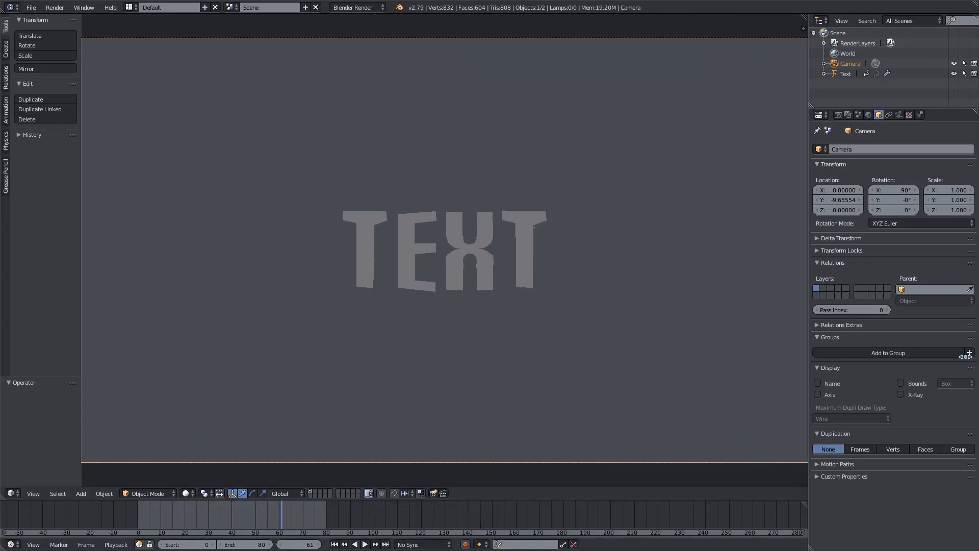
click(363, 543)
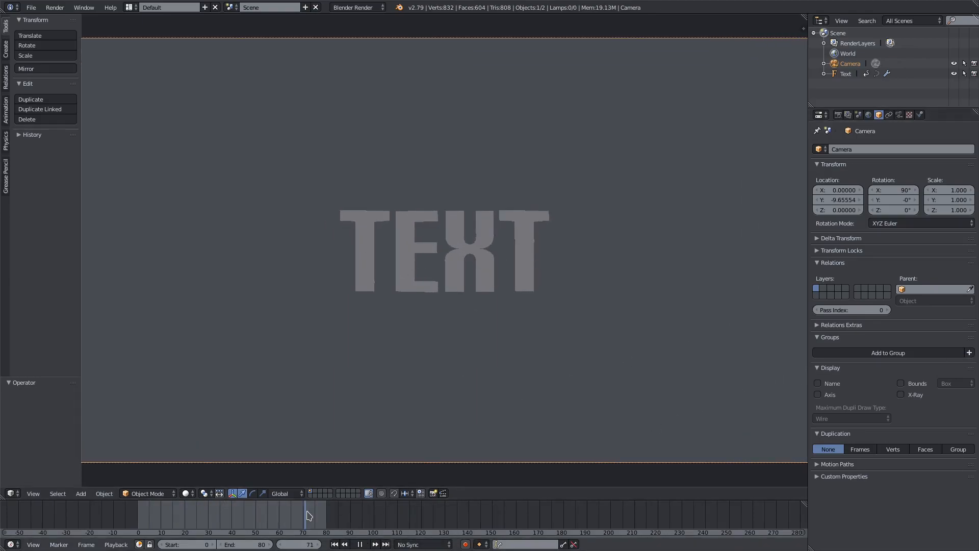
click(244, 543)
text(100)
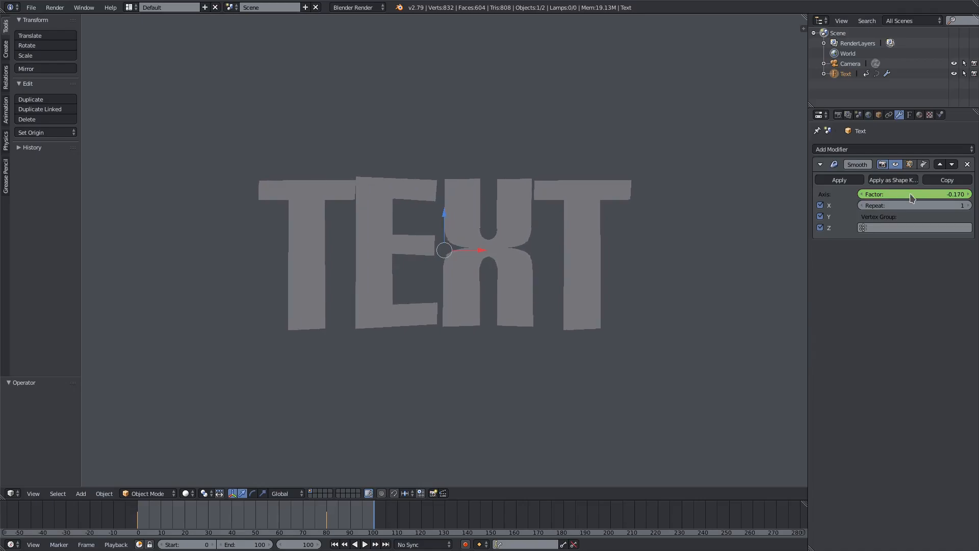
mouse_move(912, 194)
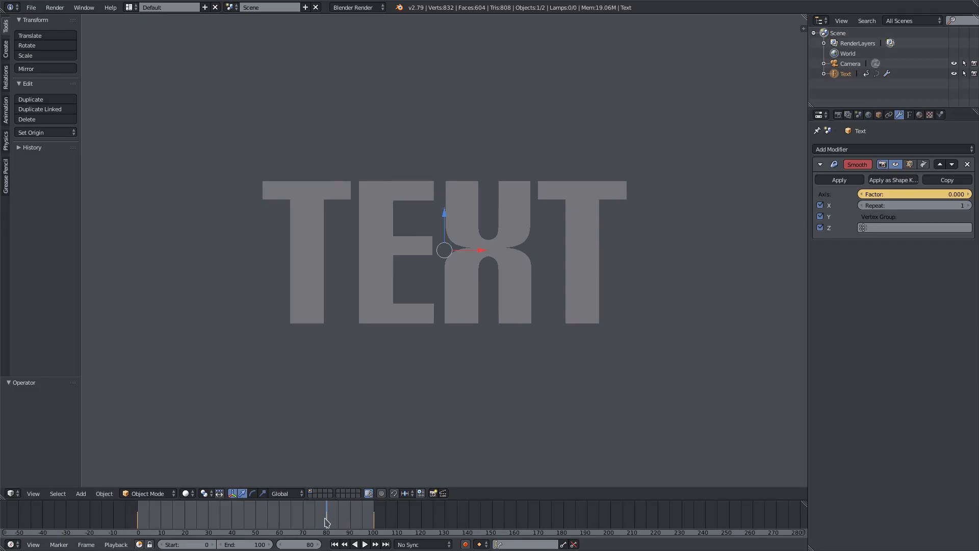
Replay the smoothing animation and rewind to frame 0 where Factor 1.99 breaks the letters
click(364, 544)
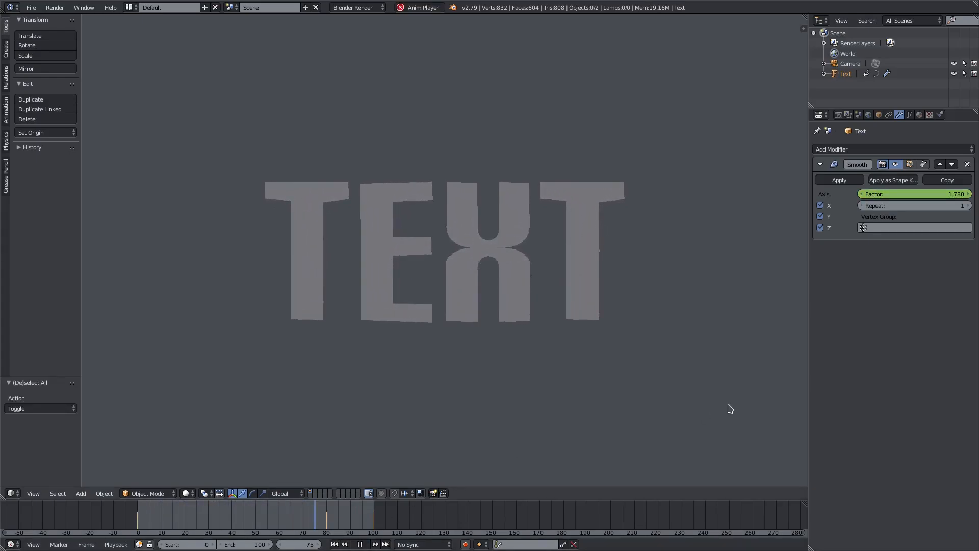
click(359, 543)
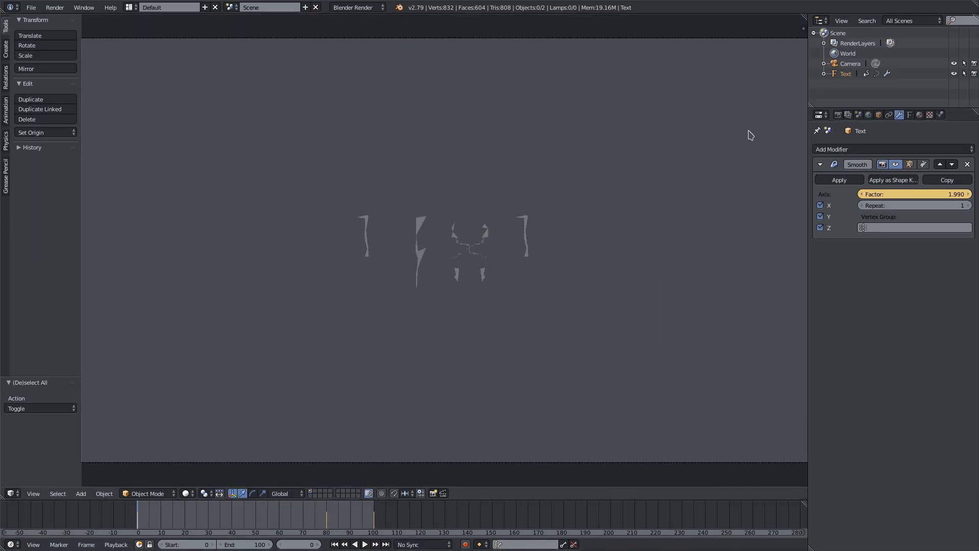
mouse_move(927, 153)
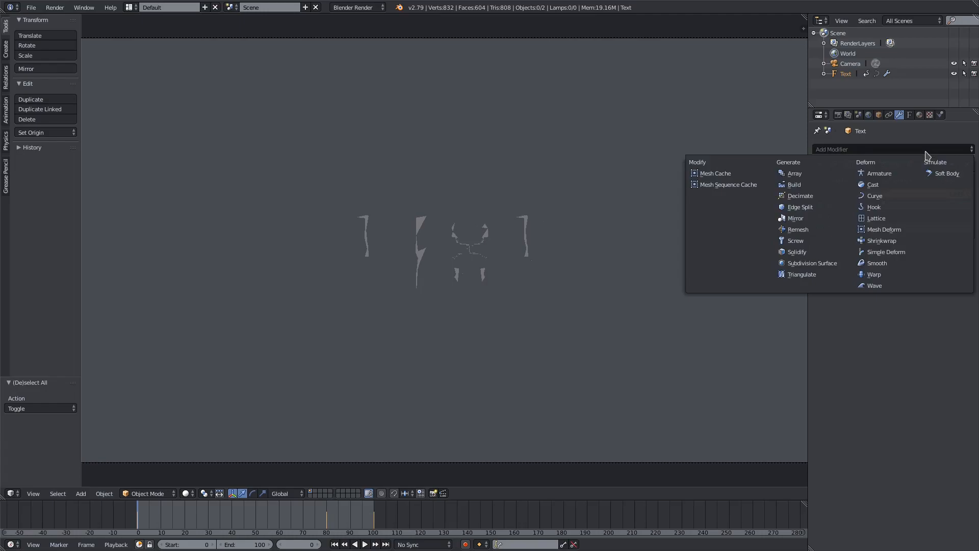
mouse_move(885, 273)
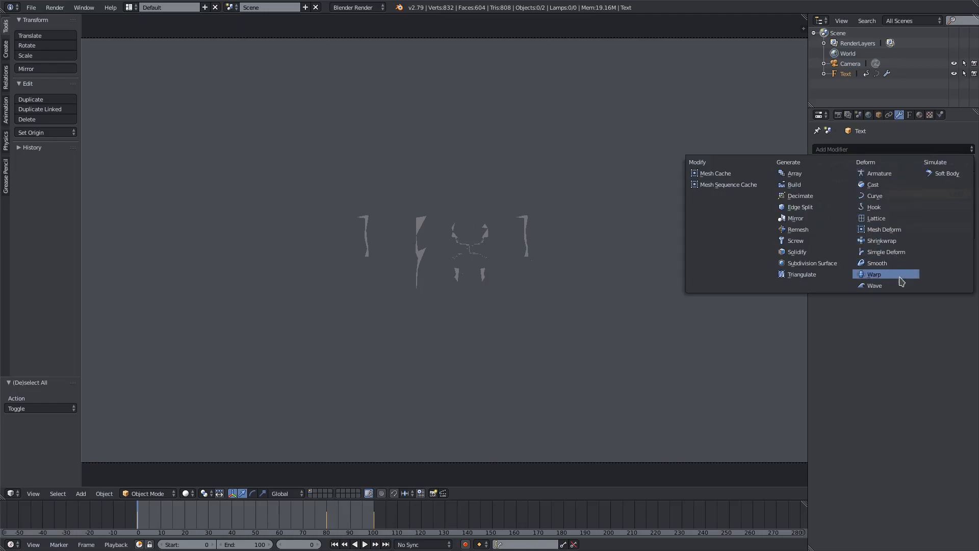
mouse_move(811, 184)
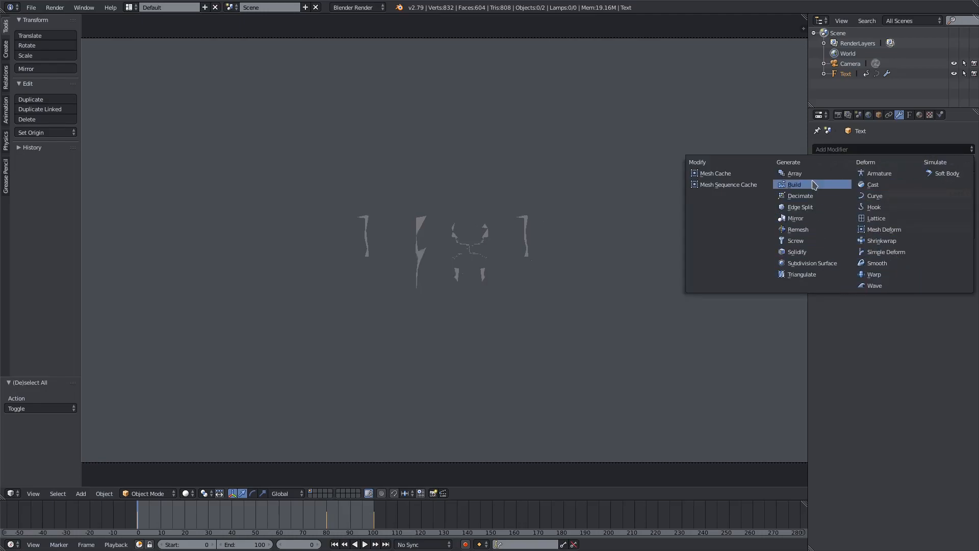
Add a Build modifier after Smooth and scrub the timeline to preview the piece-by-piece assembly
click(794, 184)
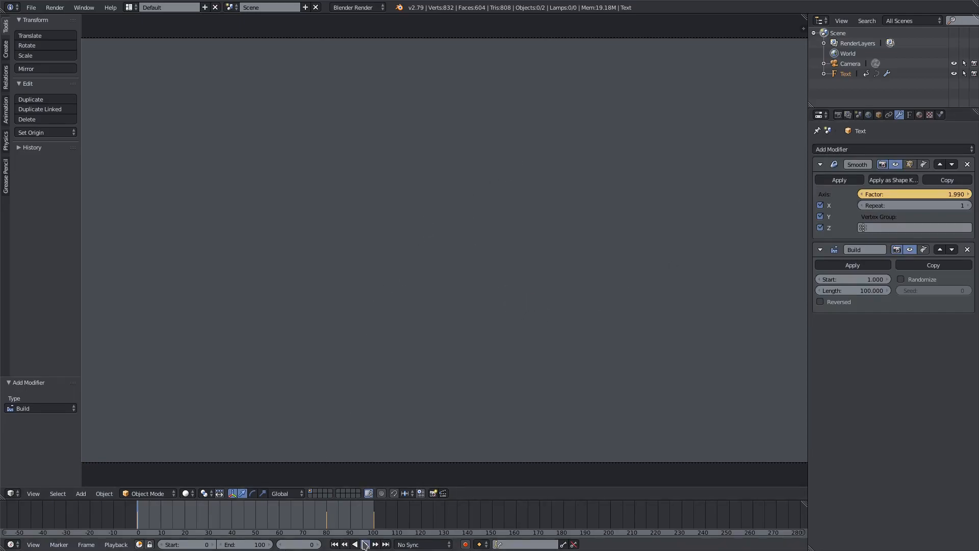
click(366, 544)
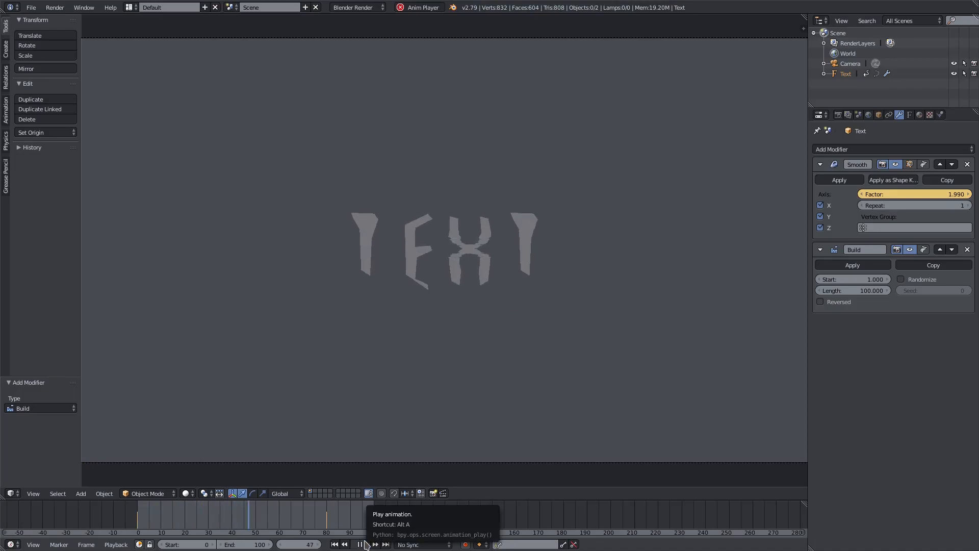
click(364, 543)
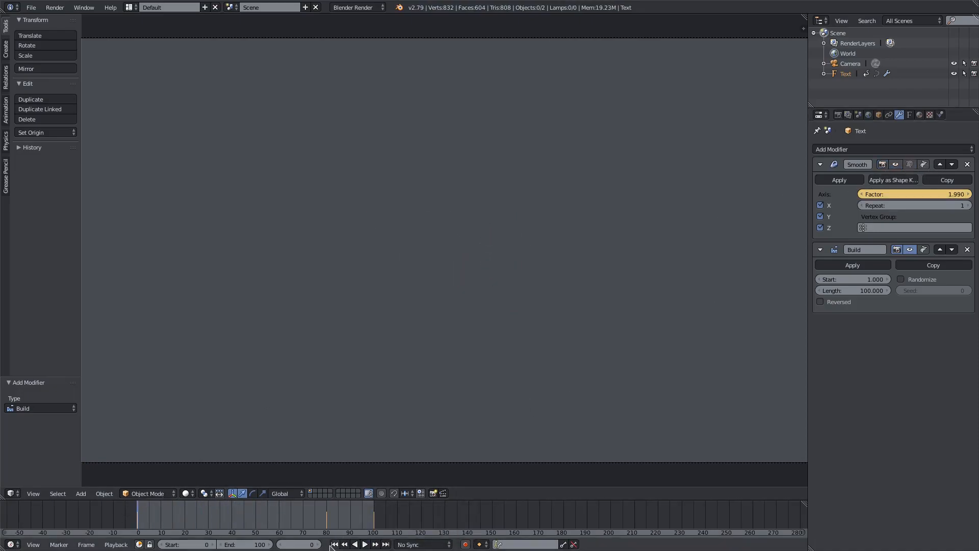
click(365, 543)
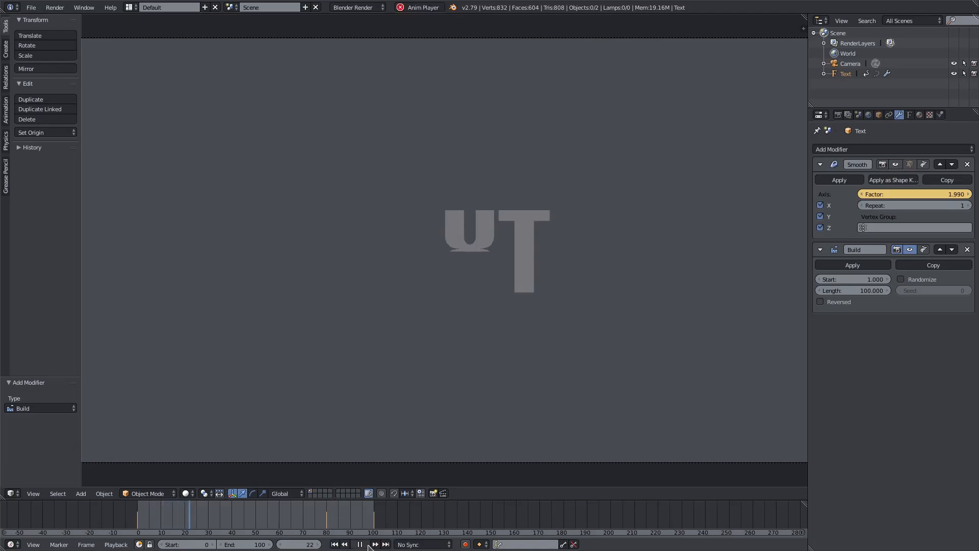
click(360, 543)
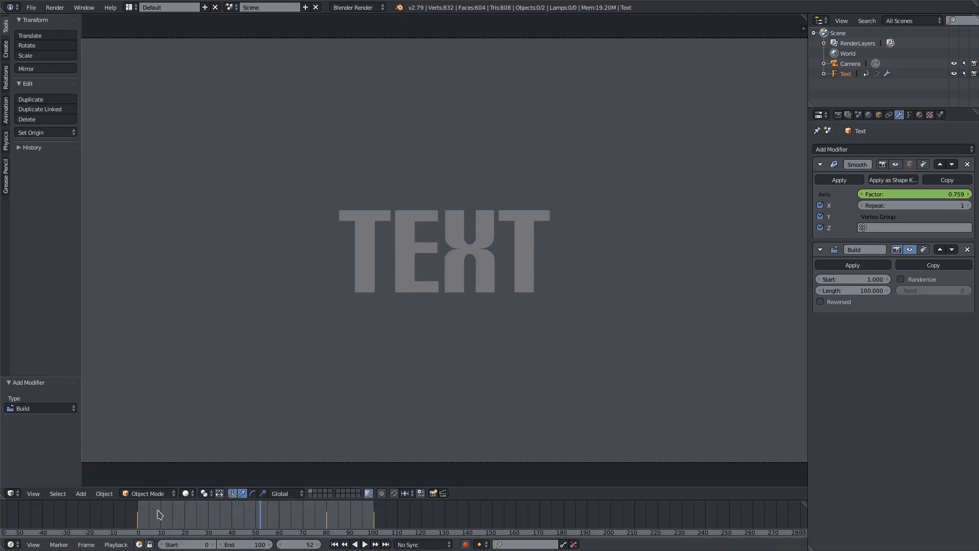
click(364, 543)
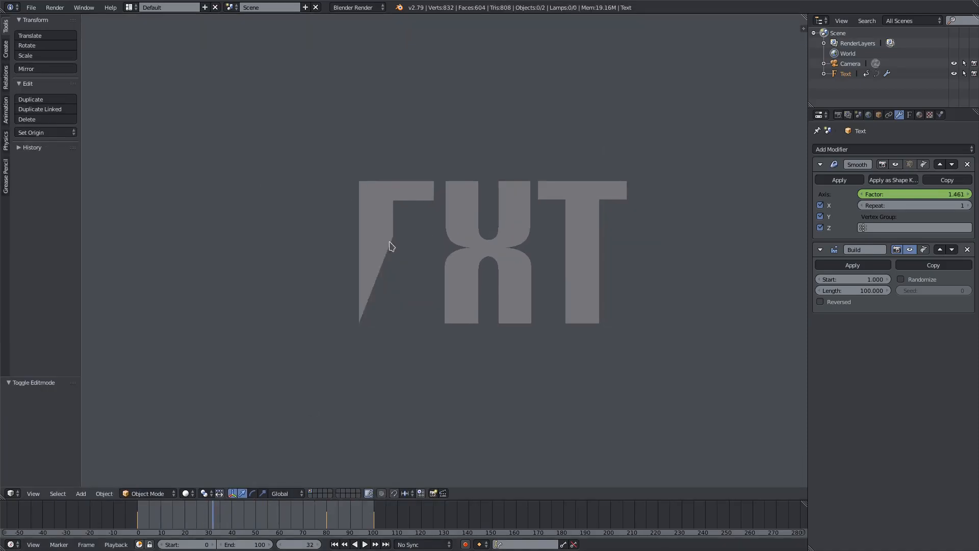
click(363, 543)
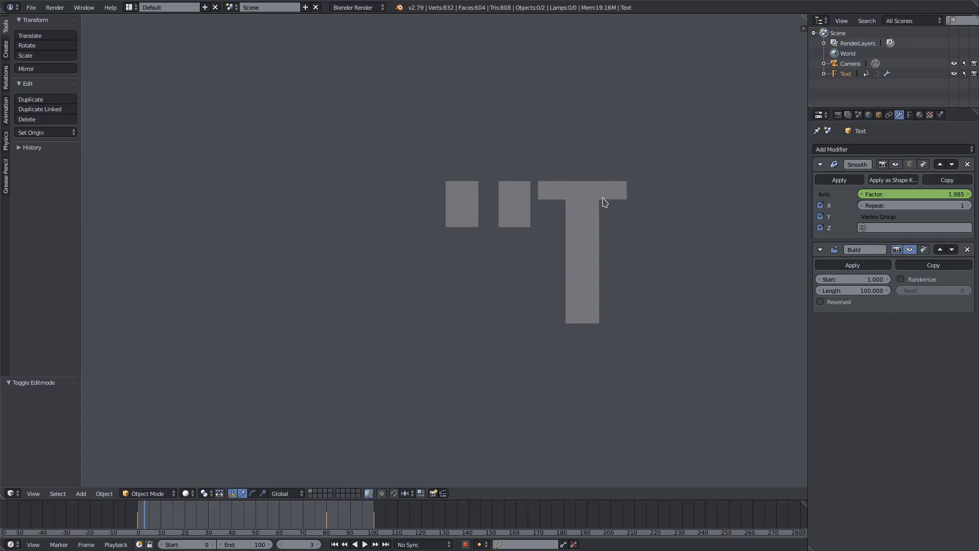
mouse_move(194, 466)
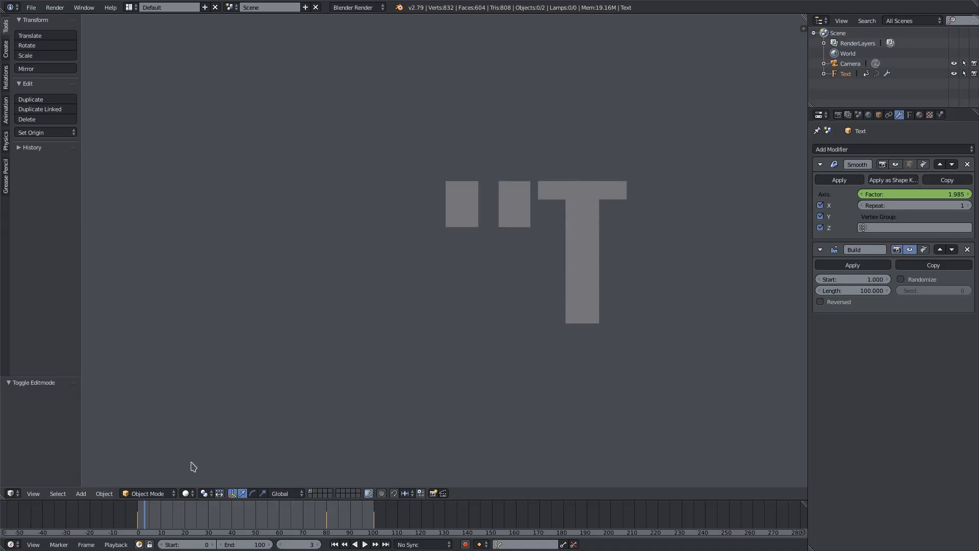
click(364, 543)
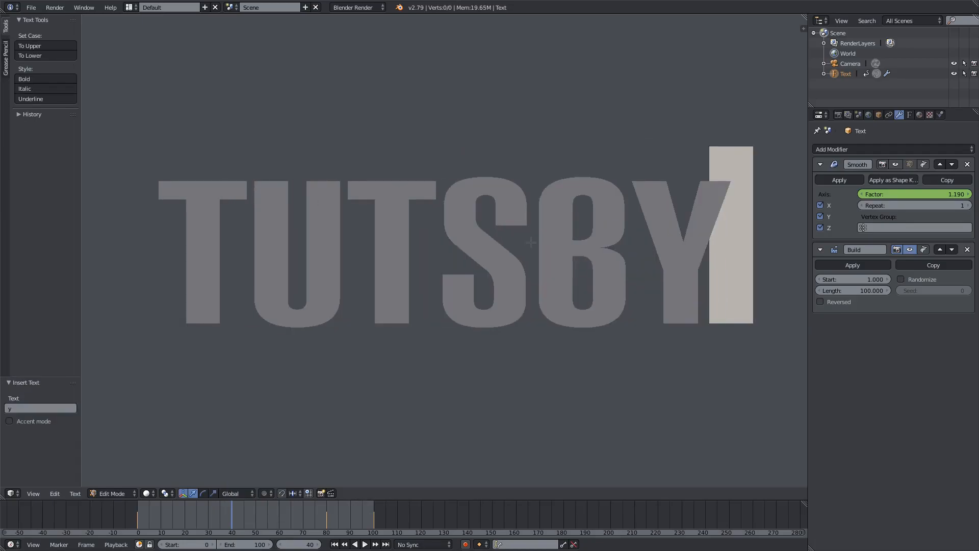
Retype the lettering as TUTSBYKAI and shorten the Build Length to 50 frames
key(Tab)
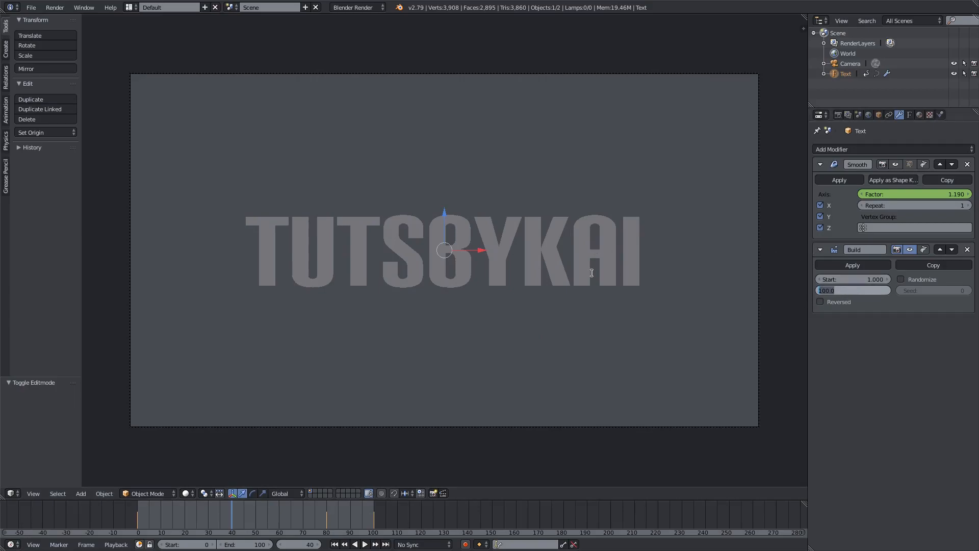
click(852, 290)
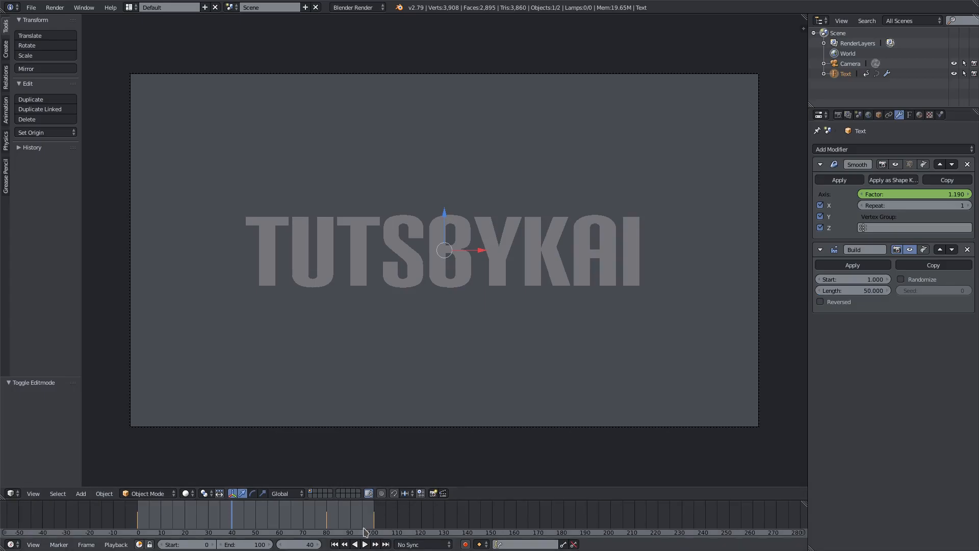
click(364, 544)
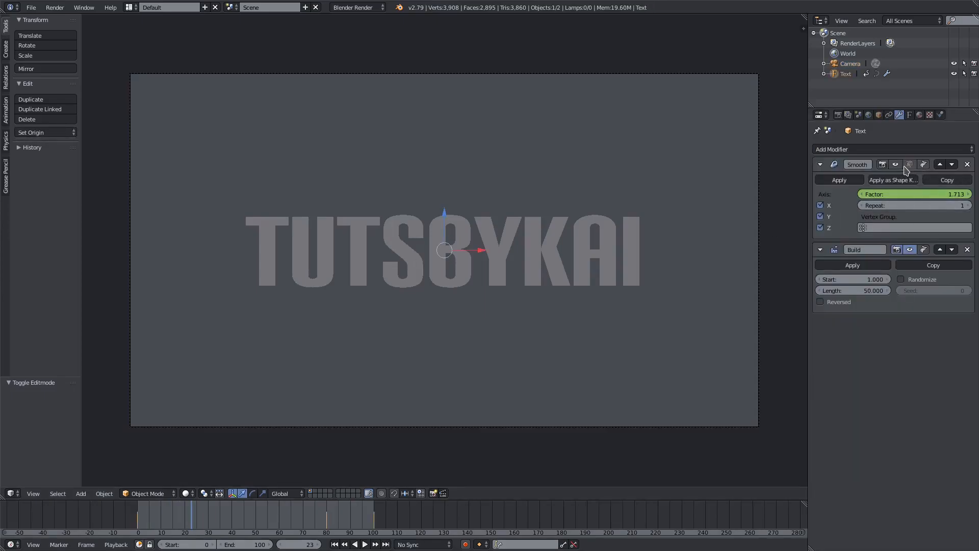
Set Build Start 1 and Length 100 with Randomize off, previewing the ordered reveal
click(363, 543)
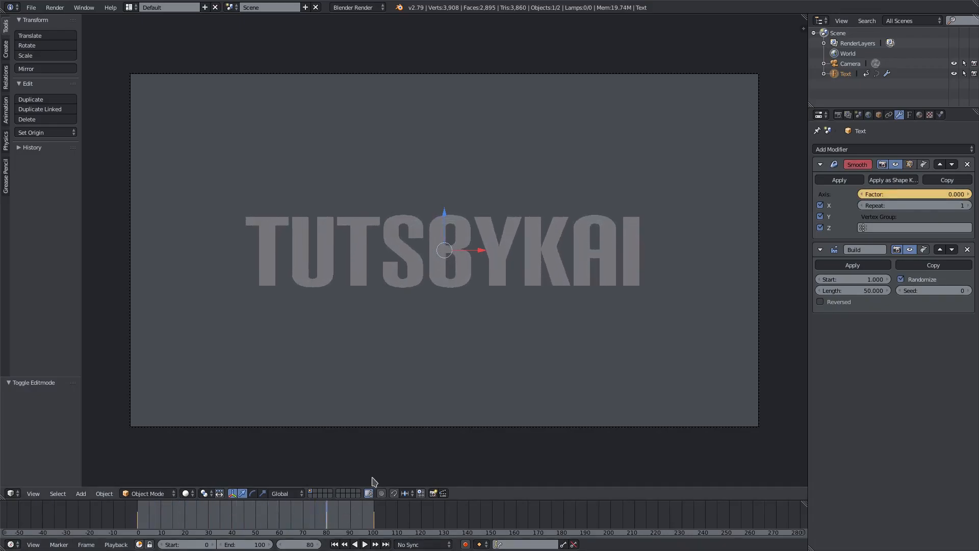
click(850, 63)
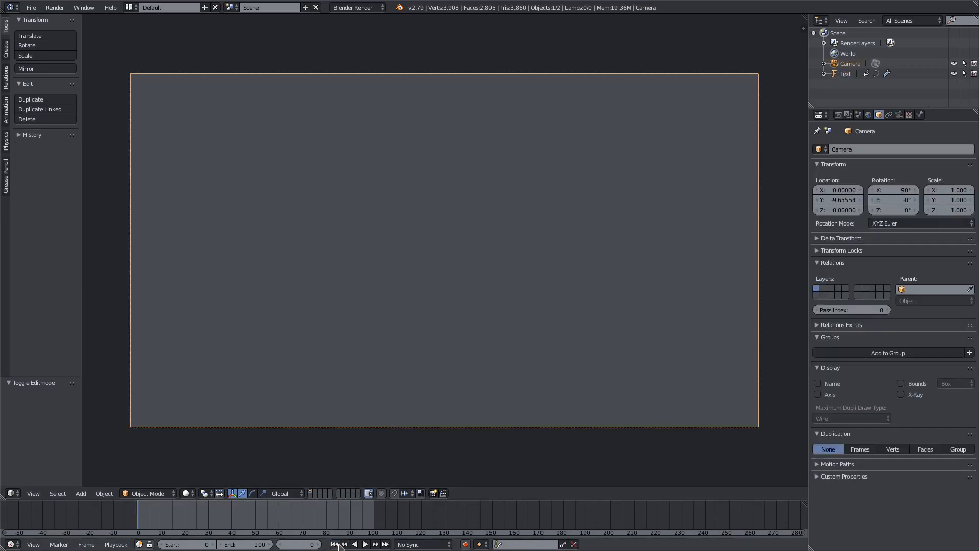
mouse_move(584, 334)
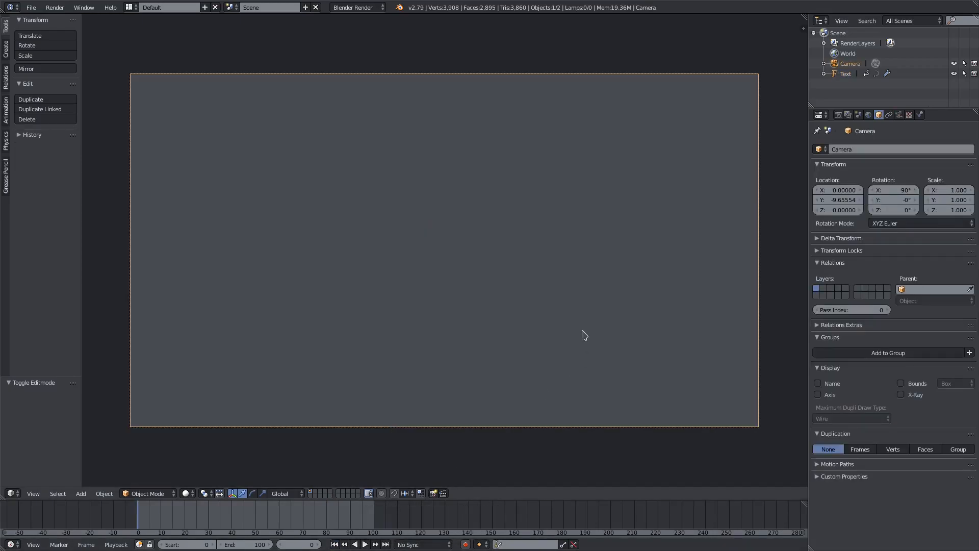
click(363, 543)
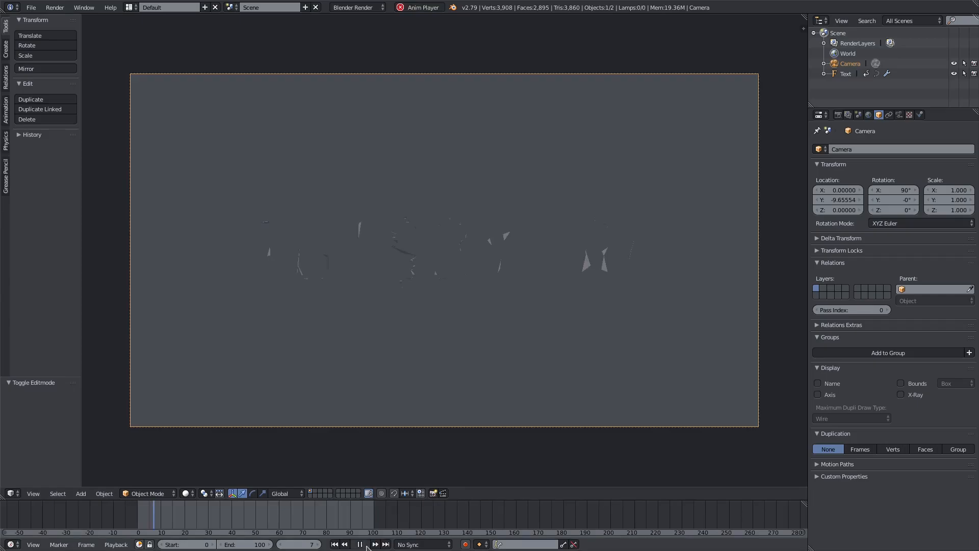
click(359, 544)
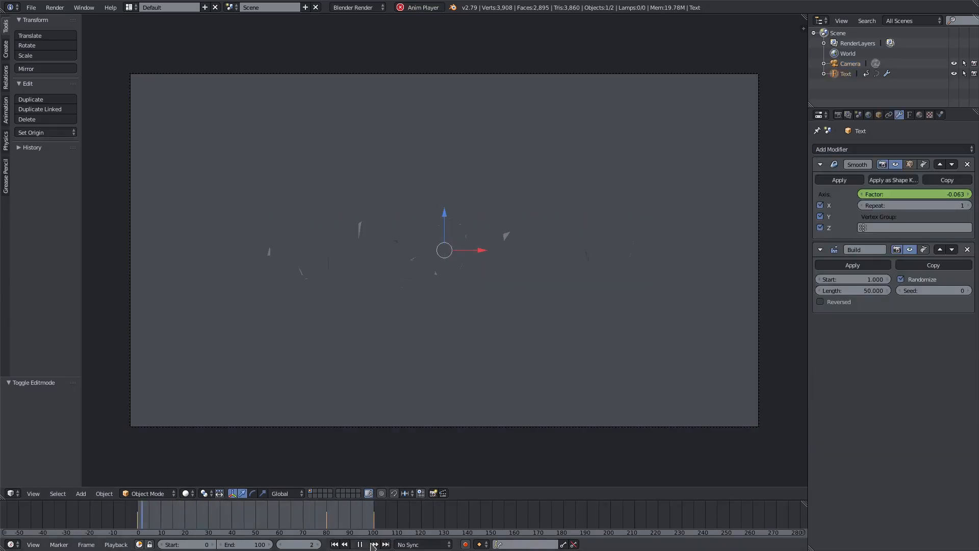
click(364, 544)
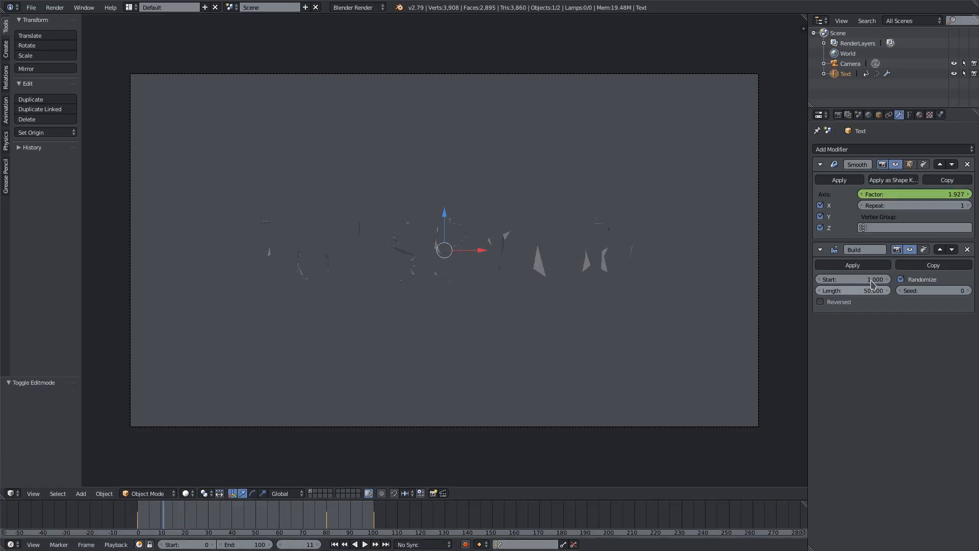
click(849, 63)
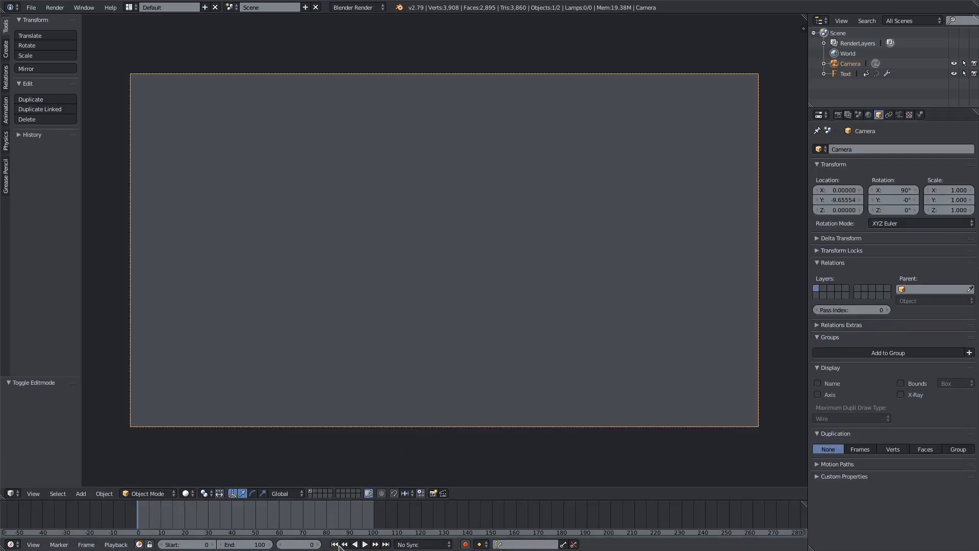
click(364, 544)
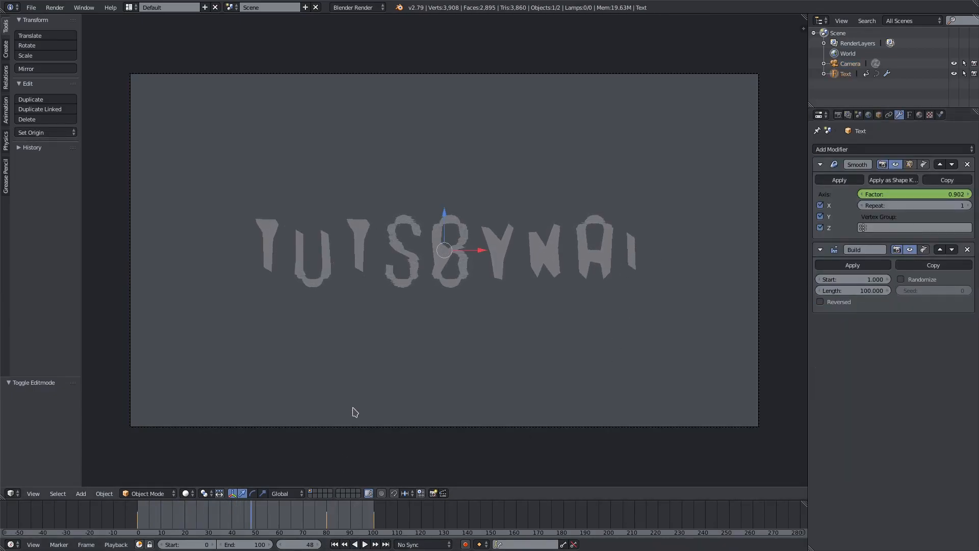
click(364, 544)
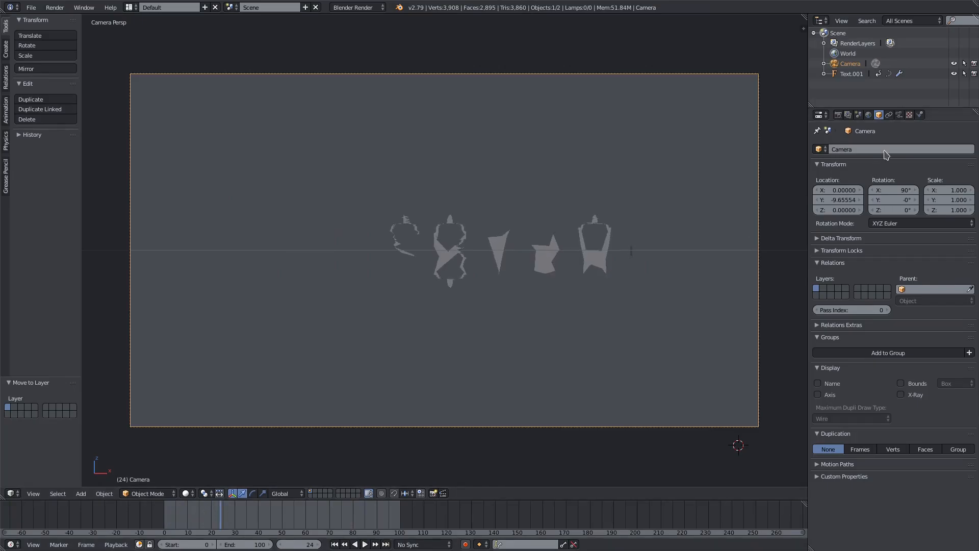
Switch to Cycles and give the text a node-based diffuse material keyed black at frame 0
click(851, 74)
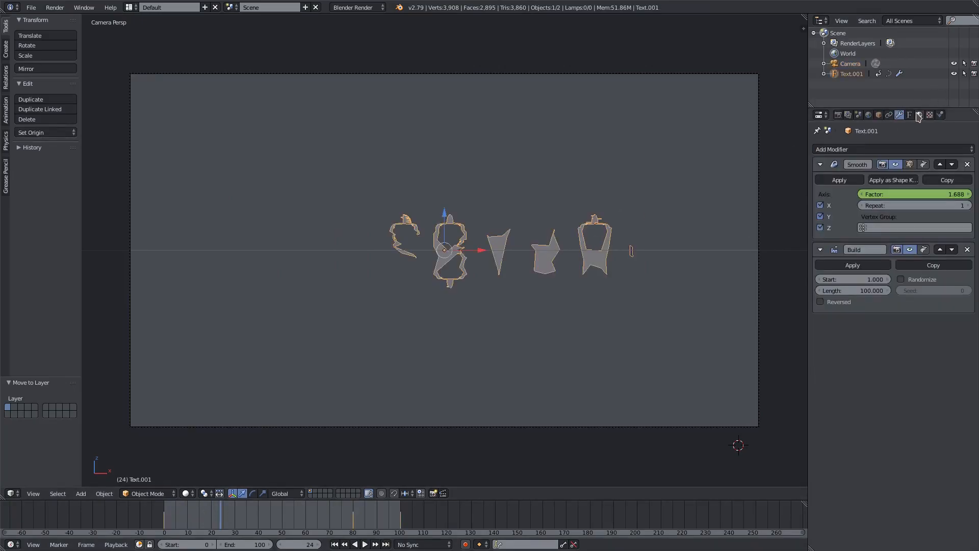
click(919, 114)
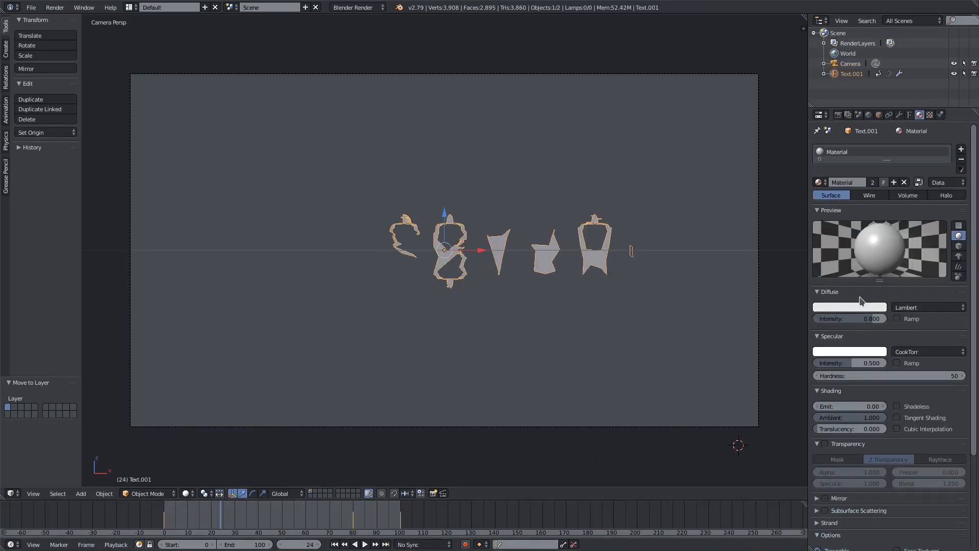
click(353, 7)
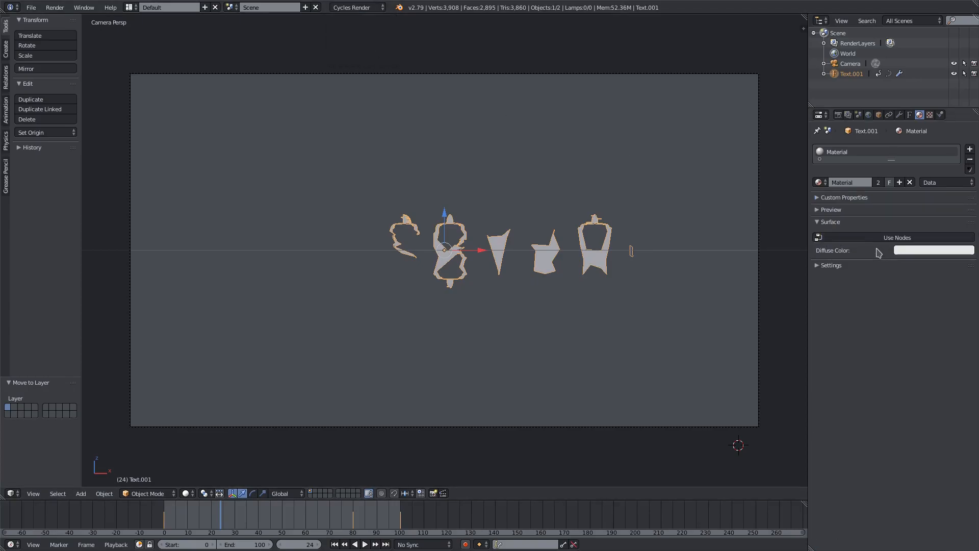
click(933, 251)
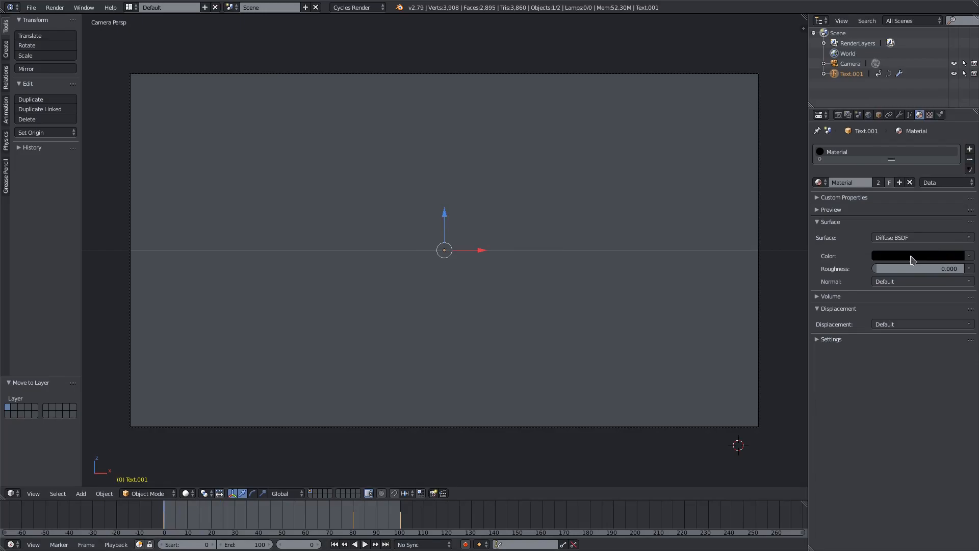
click(918, 255)
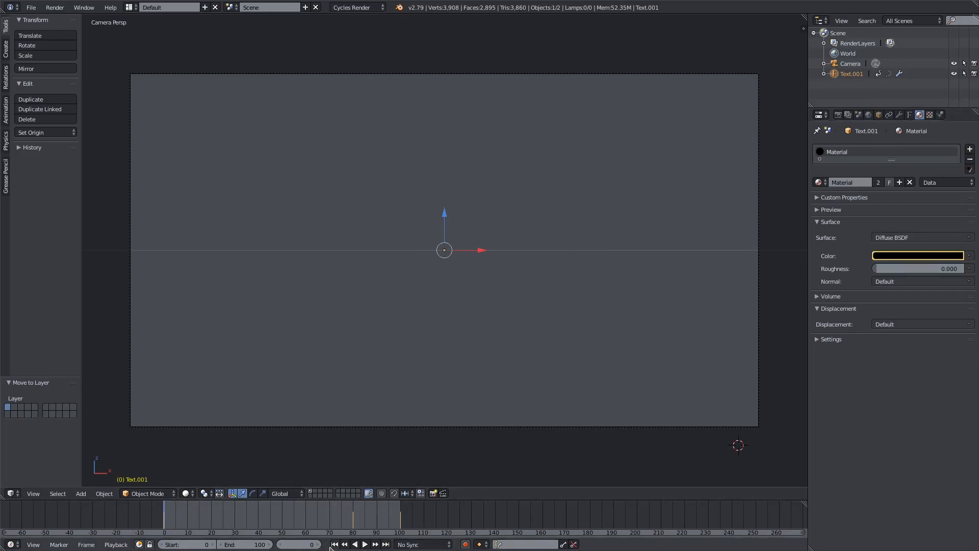
click(363, 543)
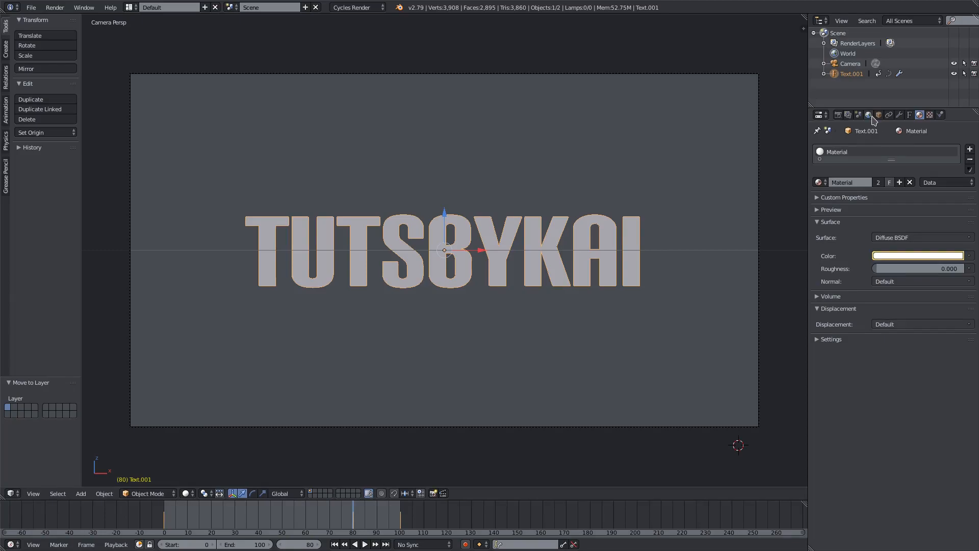
Set a black world background and show the viewport as Rendered with Only Render enabled
click(868, 114)
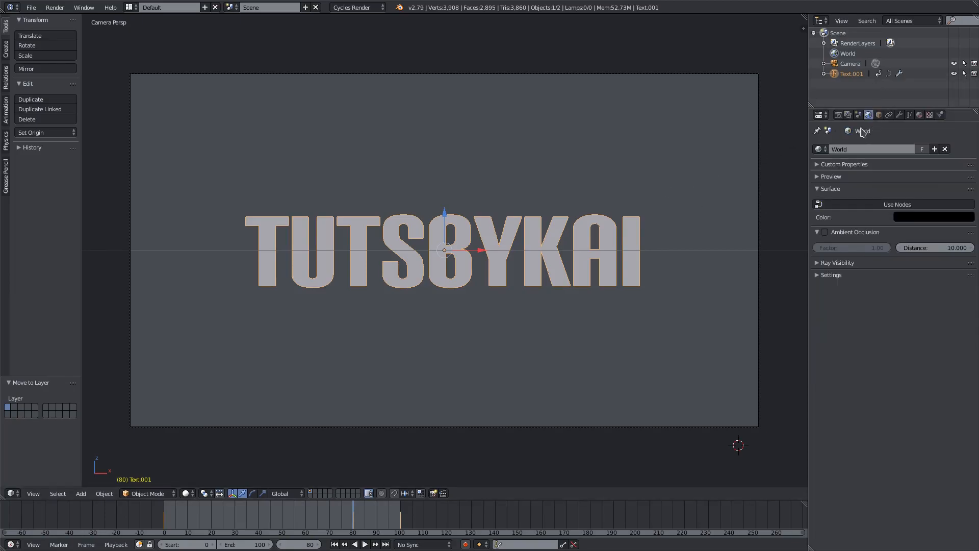
click(164, 513)
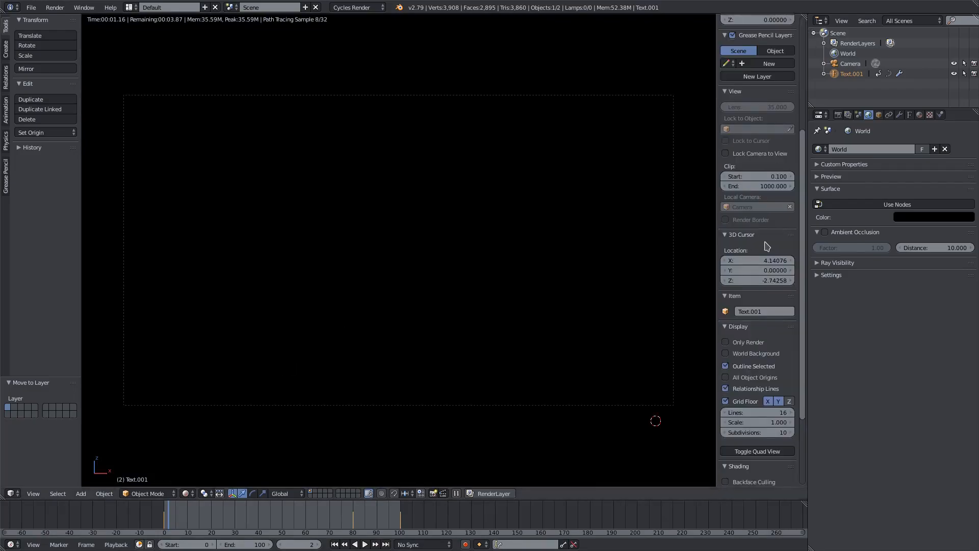
scroll(down, 3)
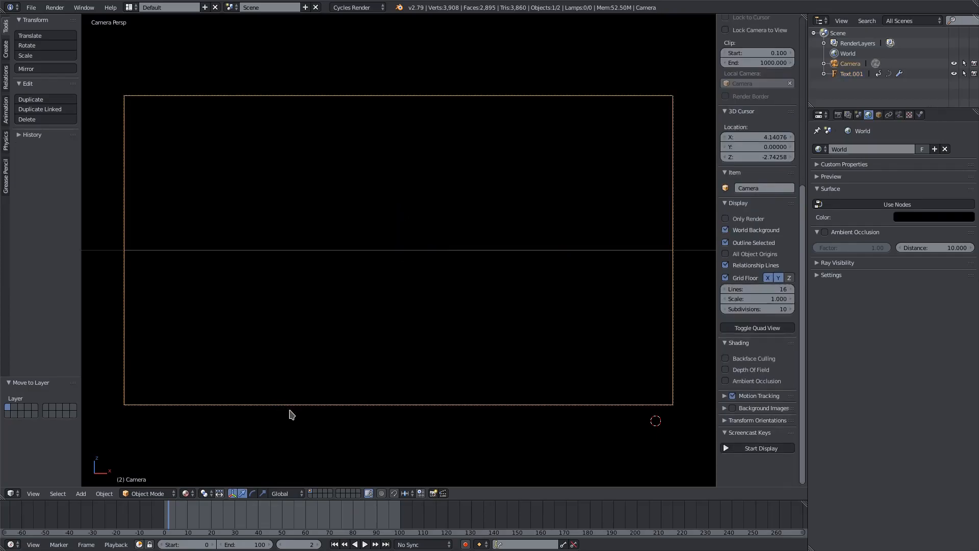
click(725, 218)
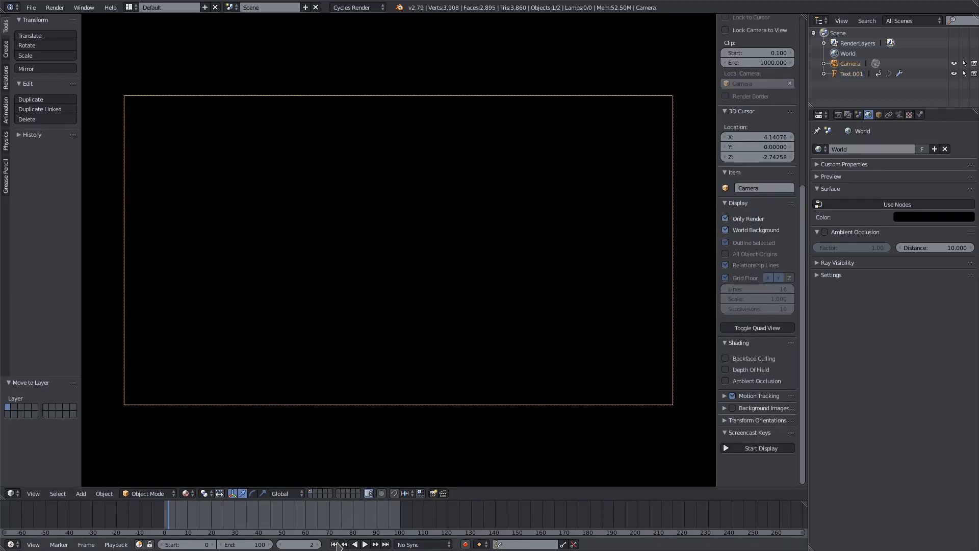
Enable world Ambient Occlusion at factor 1.0 and play back the preview from the start
click(364, 543)
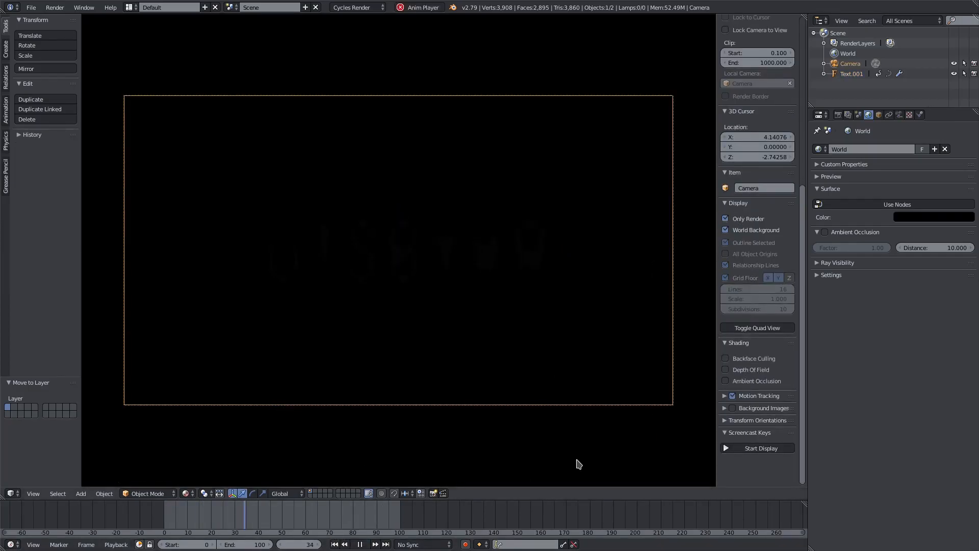
click(364, 544)
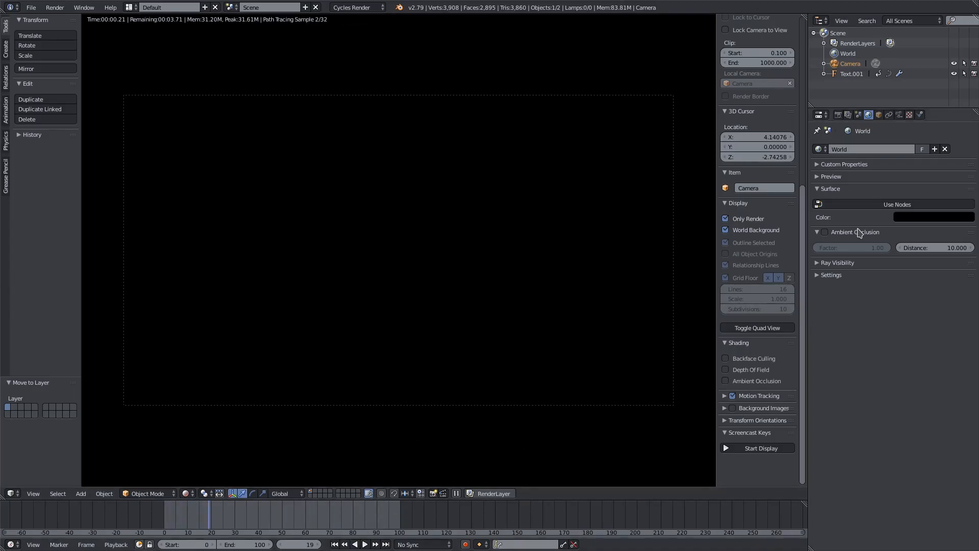
click(824, 232)
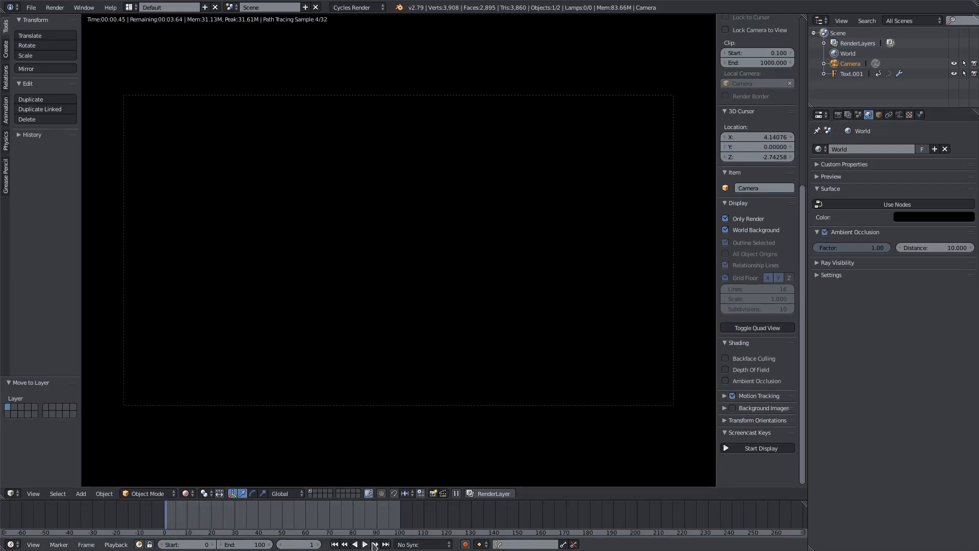
click(365, 544)
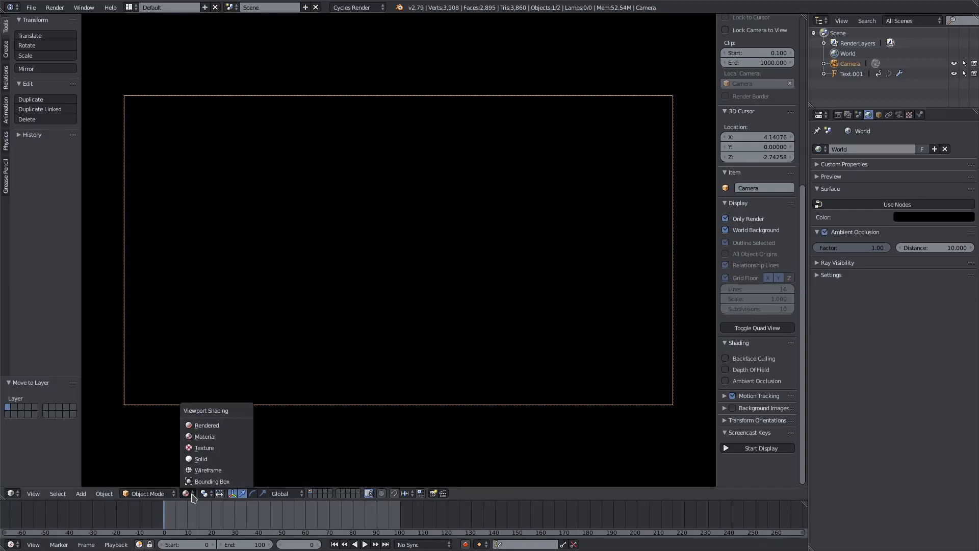
Preview the white text assembling over black in Rendered shading by scrubbing the timeline
click(207, 424)
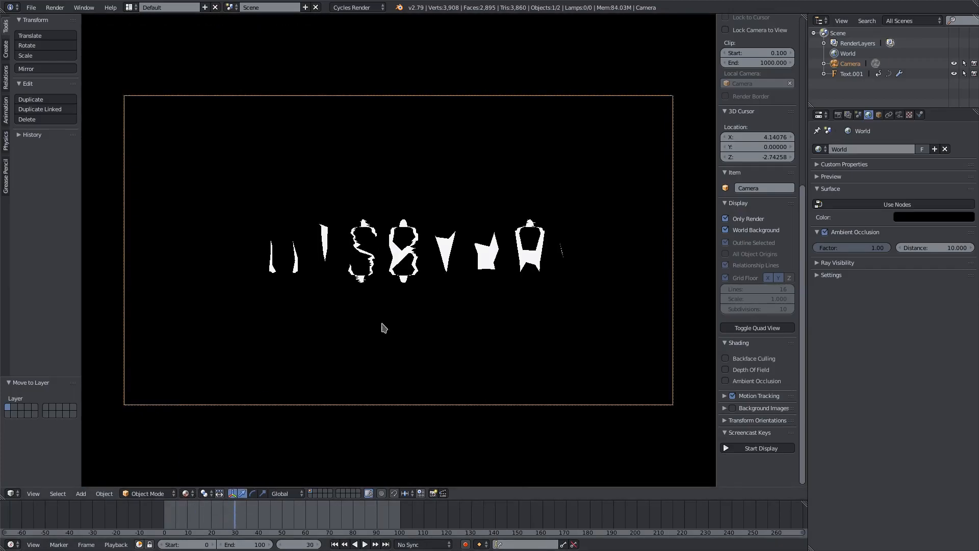
click(364, 544)
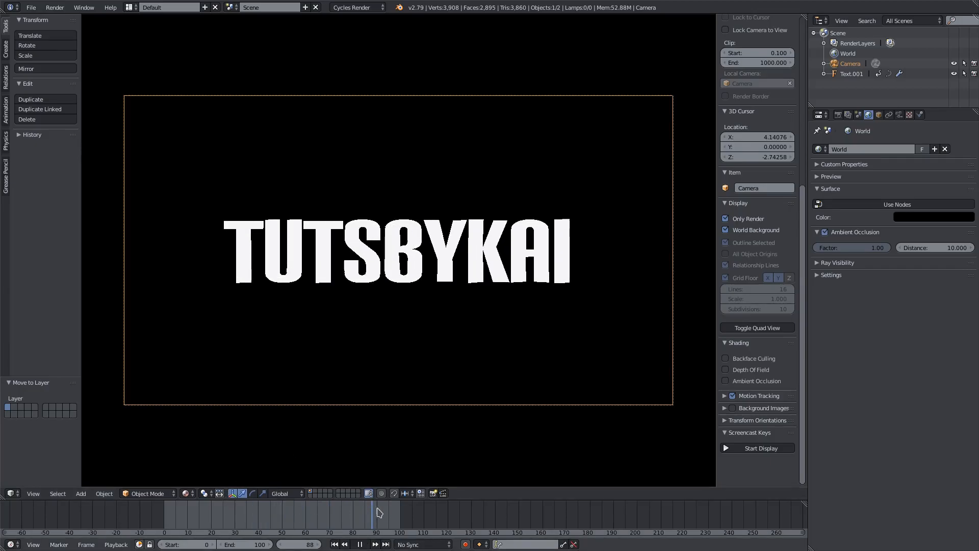
click(235, 517)
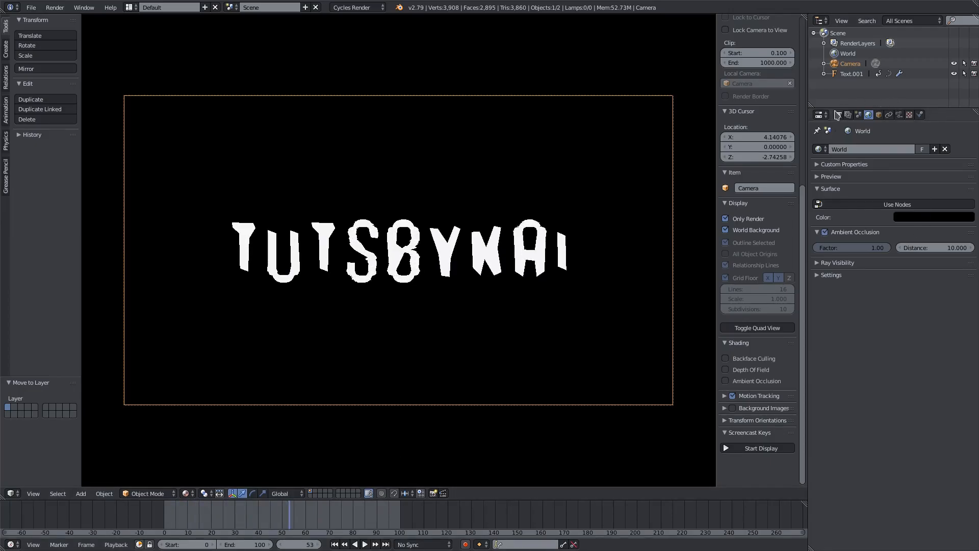
Show the Render settings (1920×1080 at 50%, PNG to /tmp/) while replaying the animation
click(816, 114)
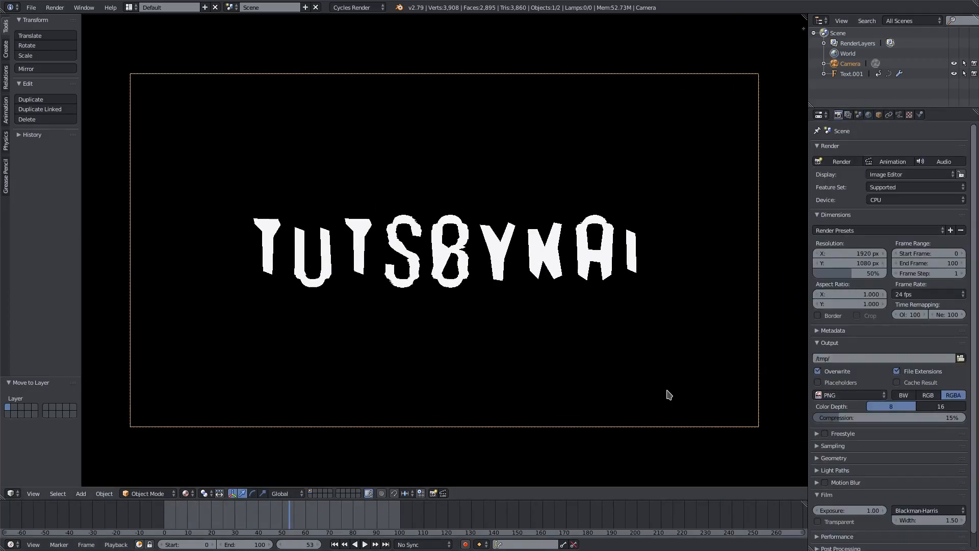
click(365, 544)
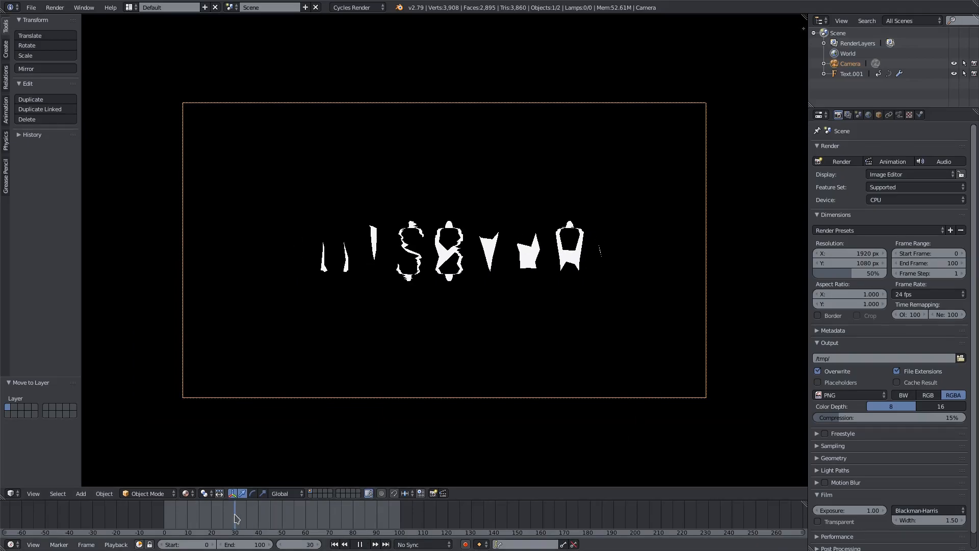
click(364, 544)
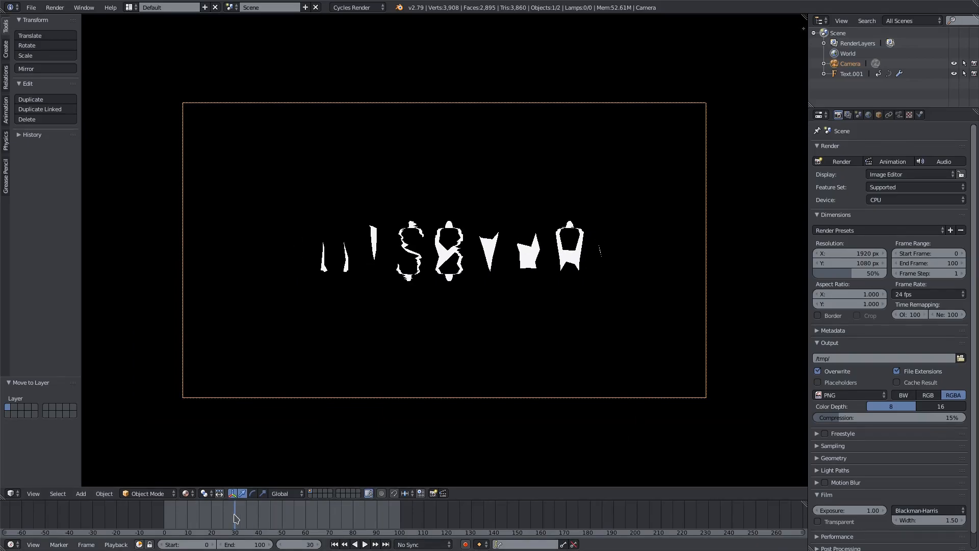
click(364, 543)
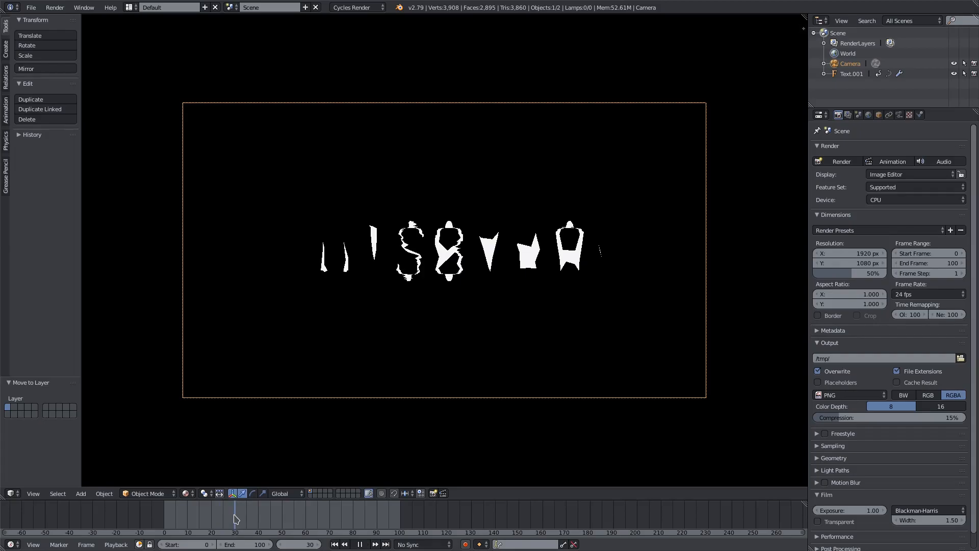